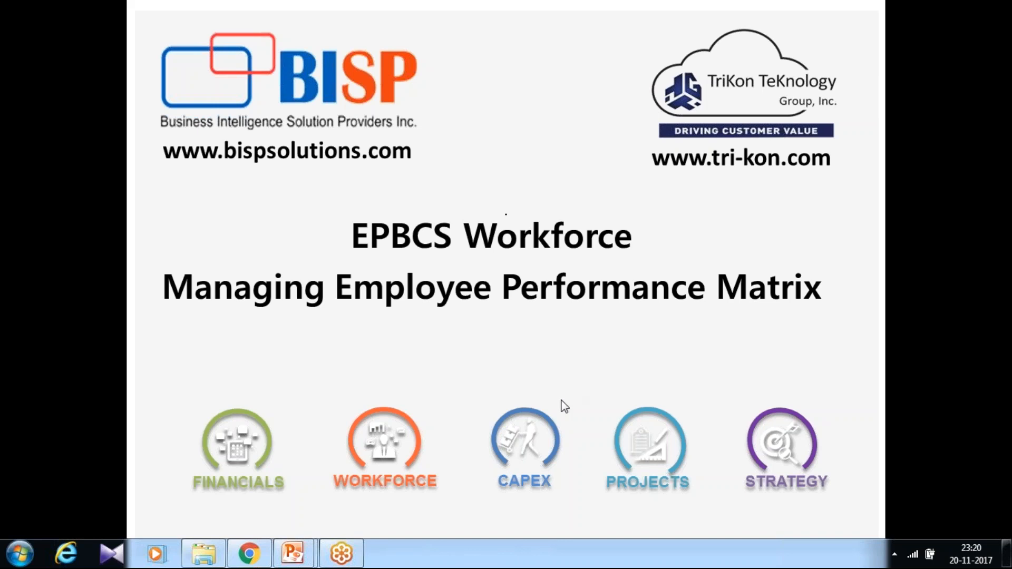
Bring up the EPBCS home page in the browser, leaving the intro slide.
{"action": "left_click", "coordinate": [248, 552]}
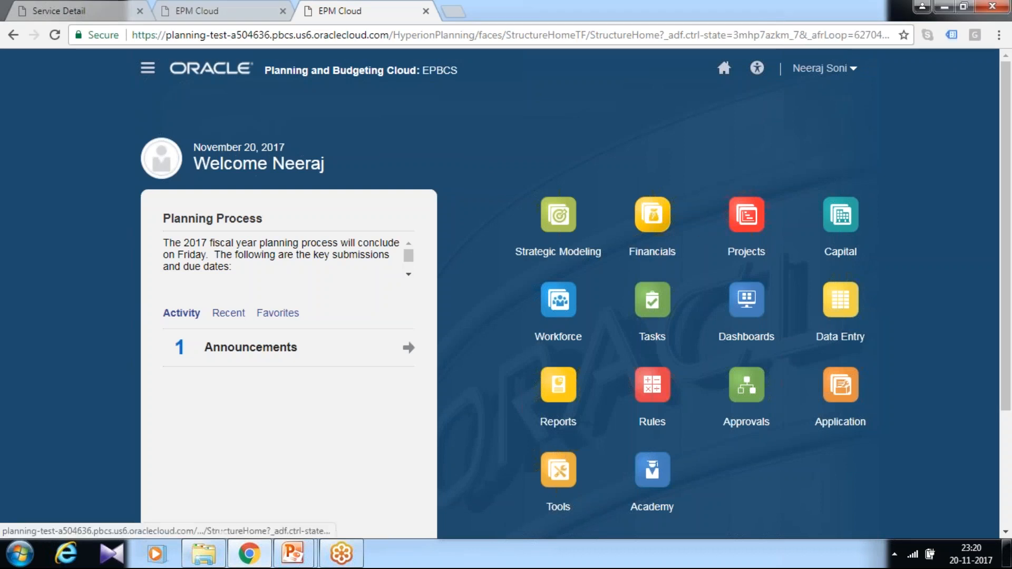
{"action": "mouse_move", "coordinate": [583, 348]}
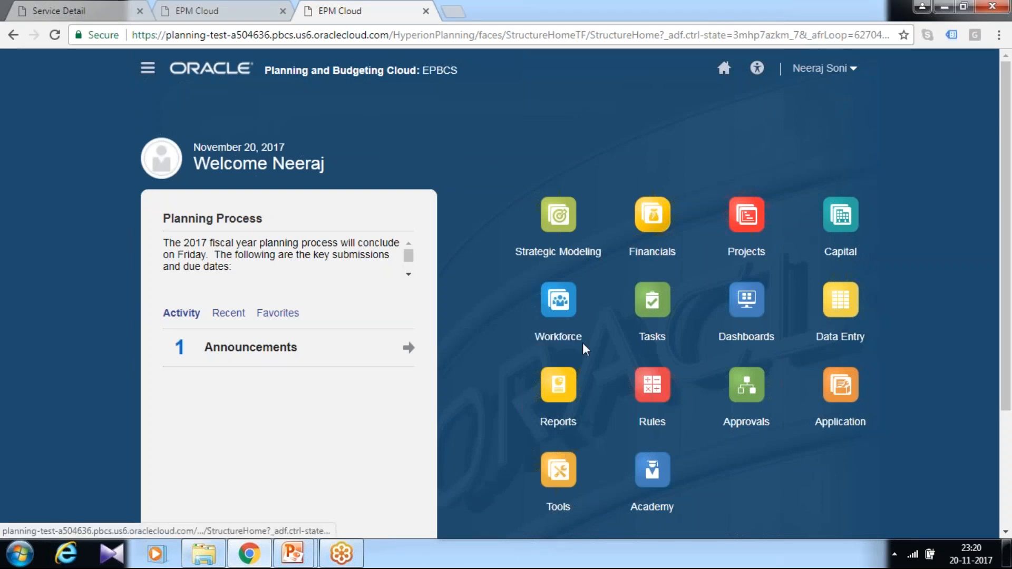
{"action": "mouse_move", "coordinate": [593, 302]}
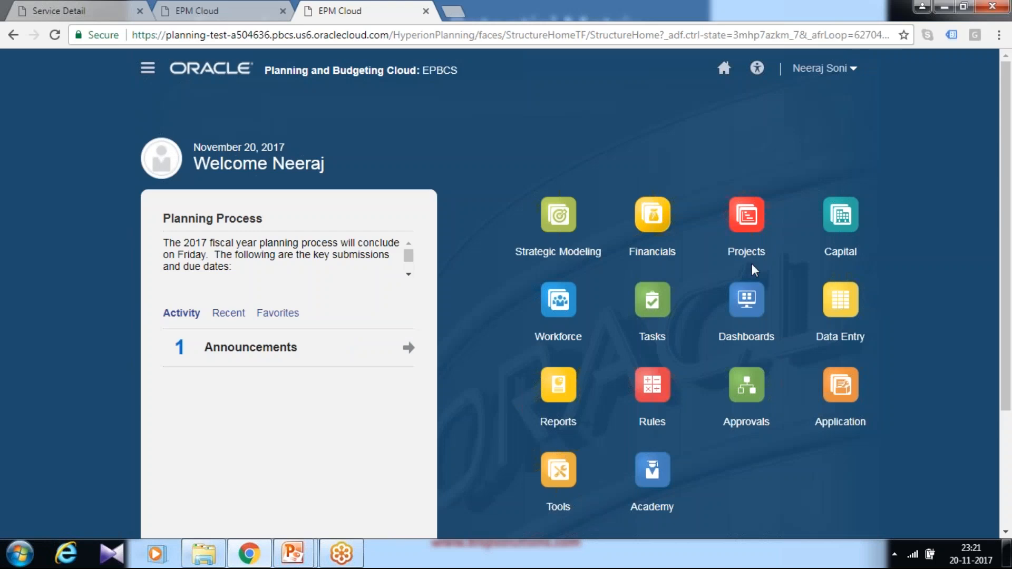
Go to Application > Configure and switch the configuration to the Workforce module.
{"action": "left_click", "coordinate": [842, 393]}
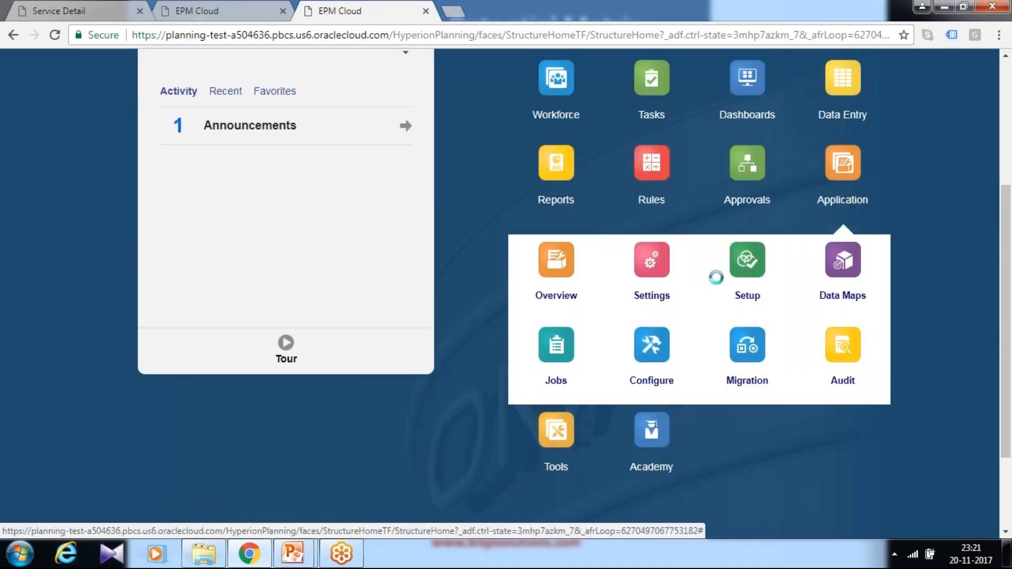
{"action": "left_click", "coordinate": [651, 343]}
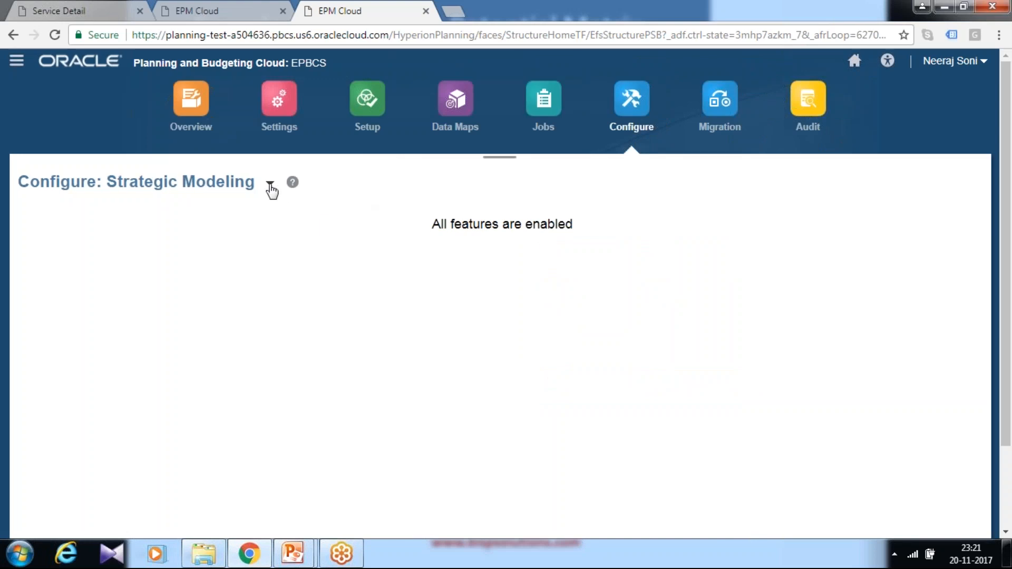
{"action": "left_click", "coordinate": [270, 181]}
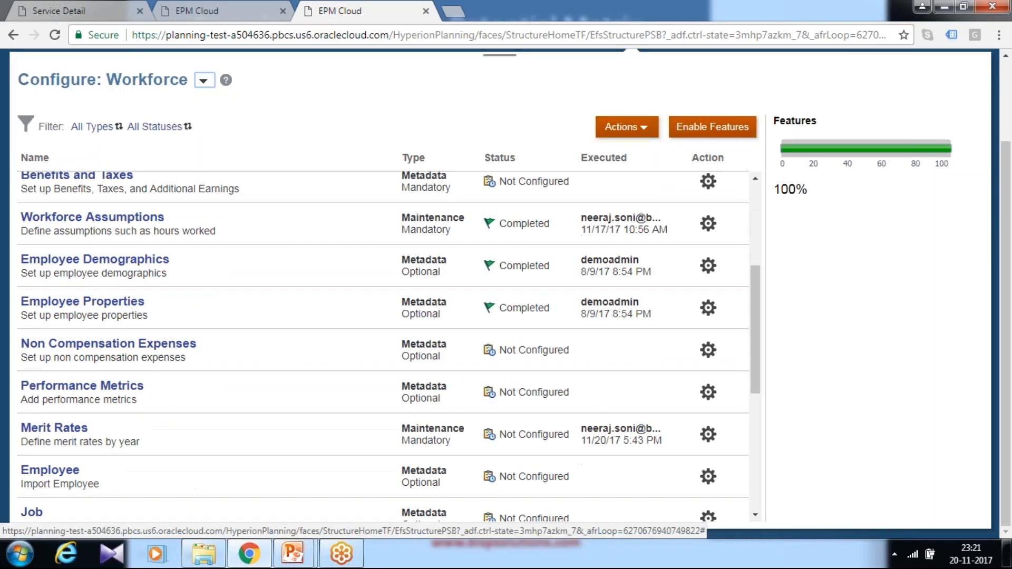
Locate and open the Performance Metrics setup in the Workforce configuration list.
{"action": "scroll", "scroll_direction": "down", "scroll_amount": 3}
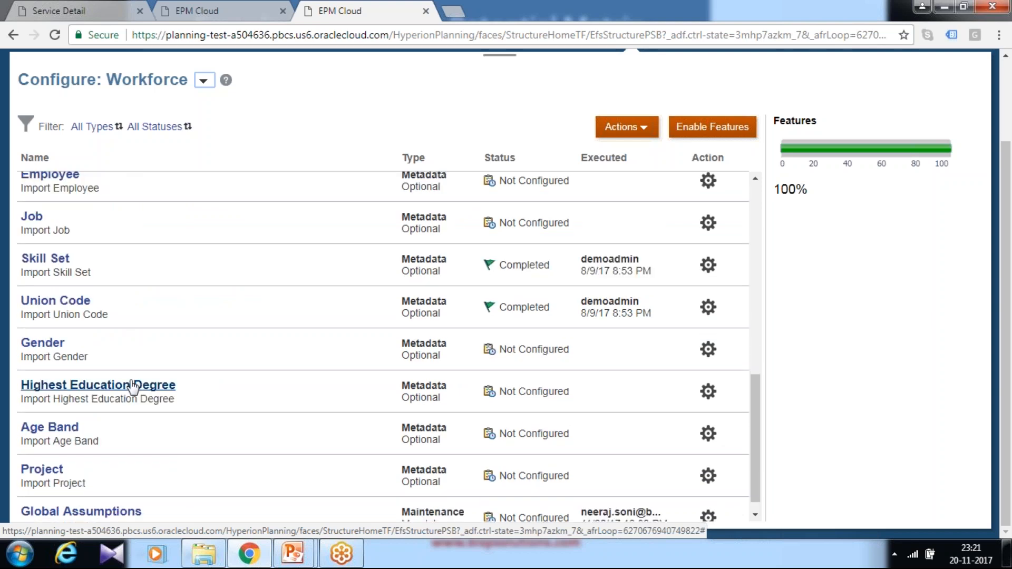
{"action": "scroll", "scroll_direction": "down", "scroll_amount": 3}
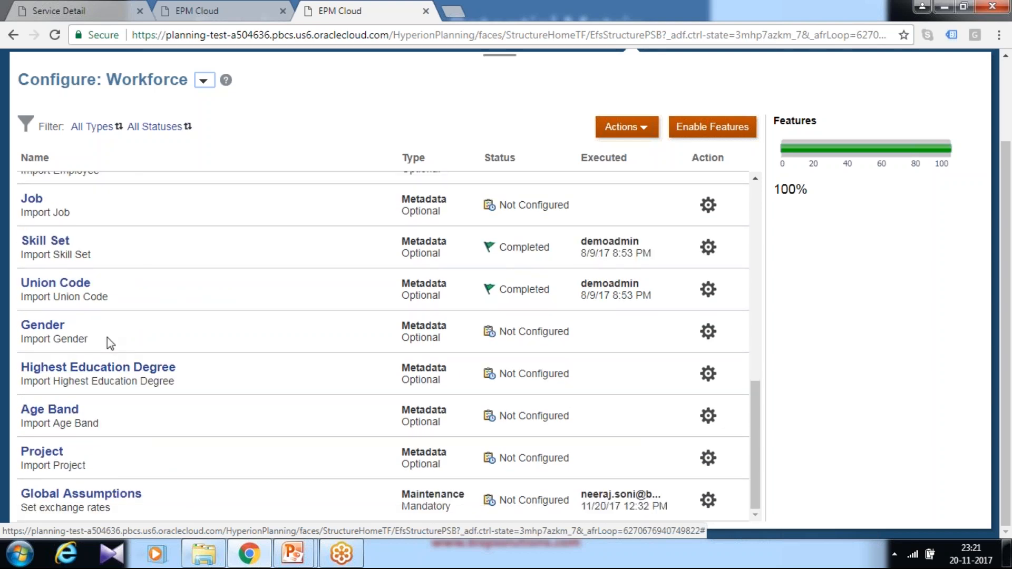
{"action": "scroll", "scroll_direction": "up", "scroll_amount": 3}
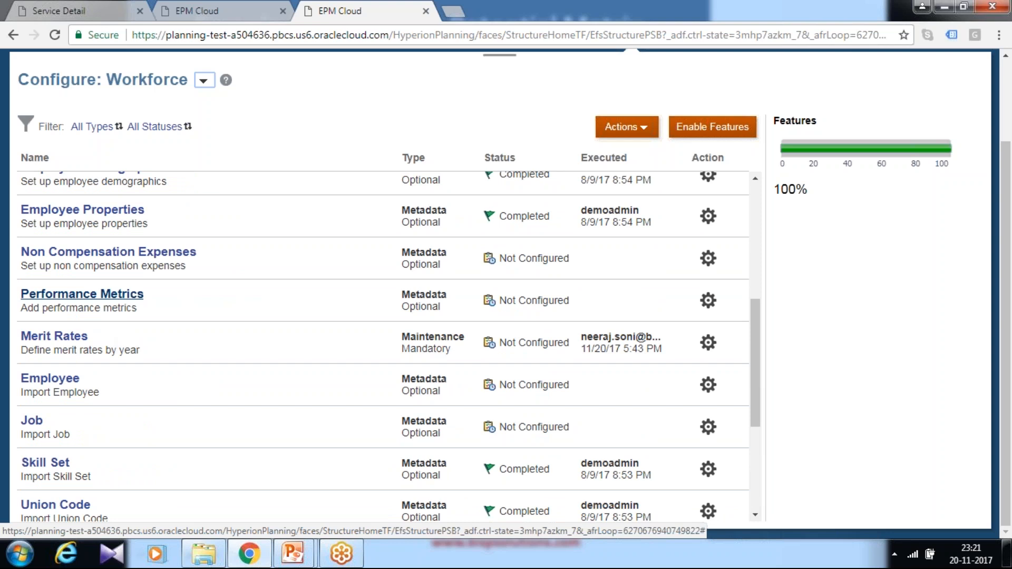
{"action": "left_click", "coordinate": [82, 294]}
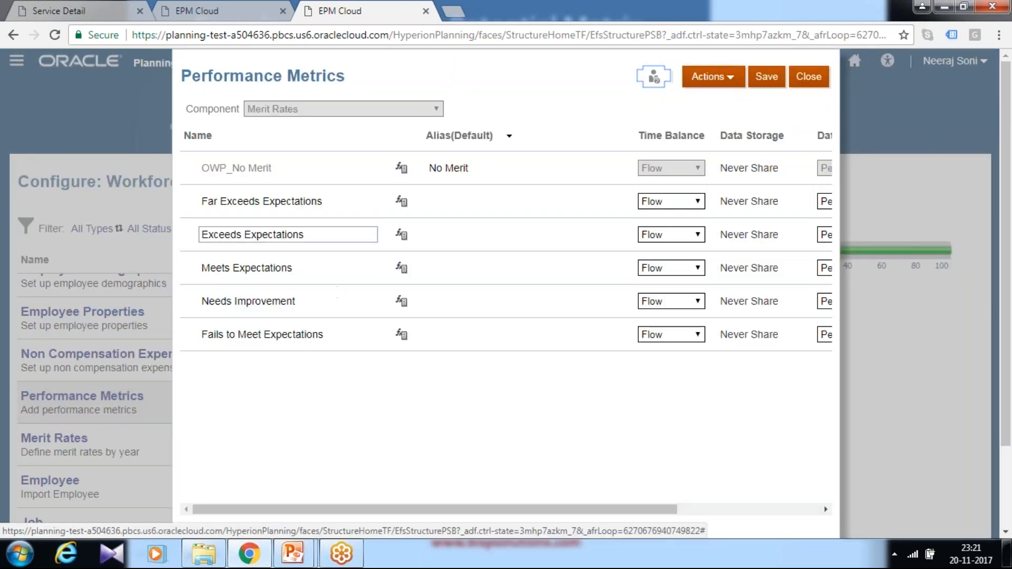
Add a 'Below Expectation' metric row with Percentage data type and close the Performance Metrics window.
{"action": "left_click", "coordinate": [287, 266]}
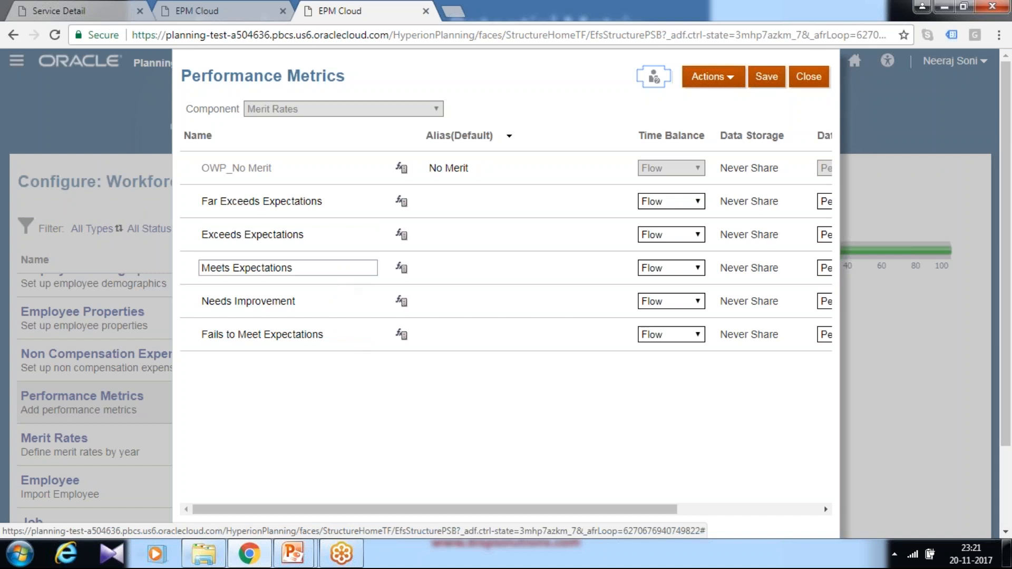
{"action": "mouse_move", "coordinate": [292, 553]}
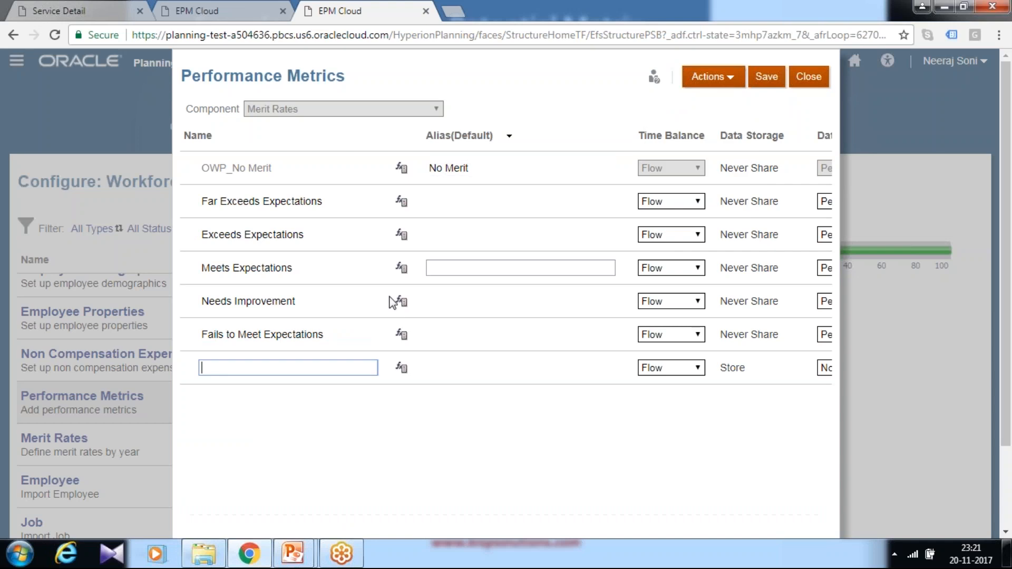
{"action": "type", "text": "Below"}
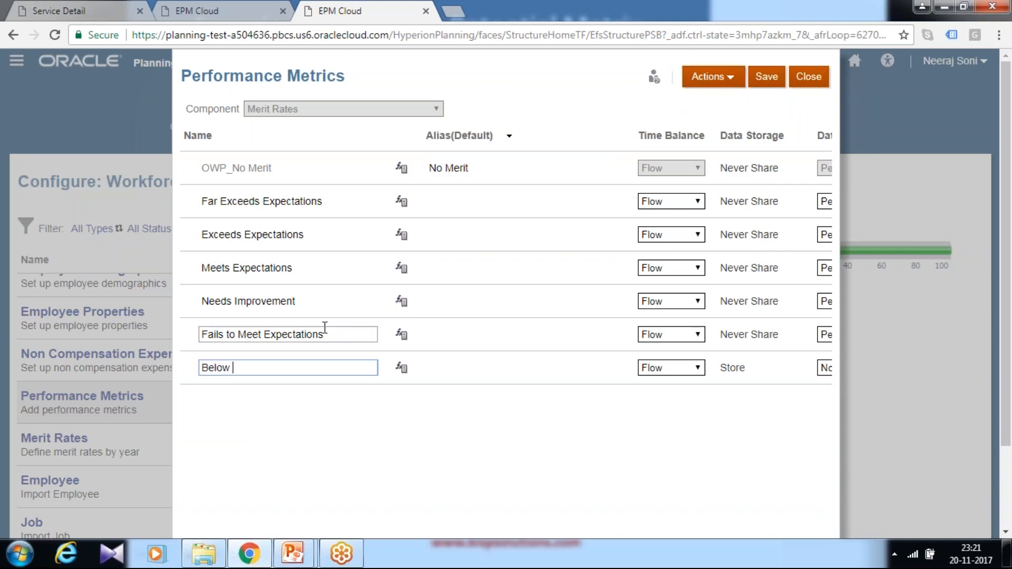
{"action": "type", "text": "Expectations"}
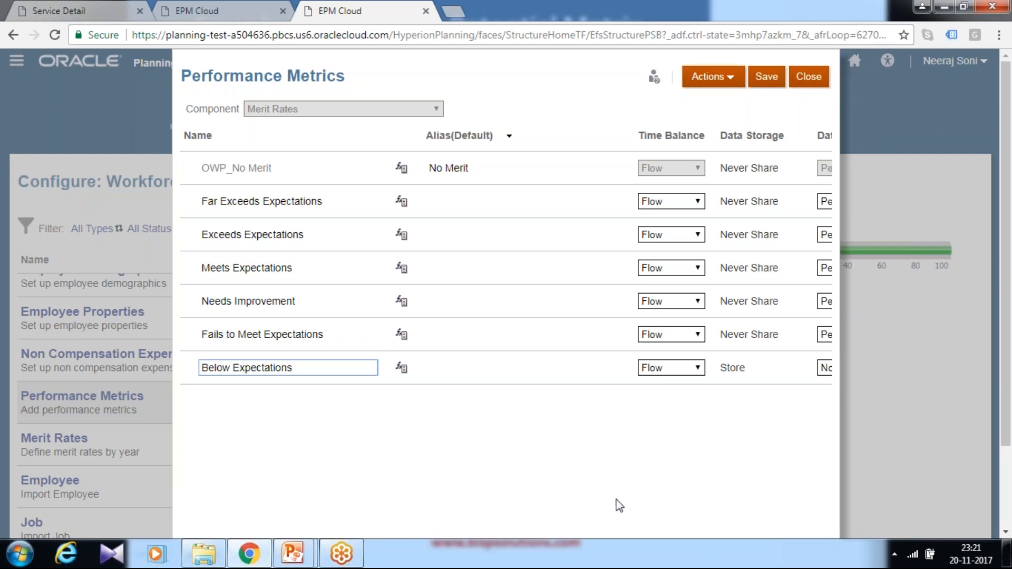
{"action": "scroll", "scroll_direction": "right", "scroll_amount": 3}
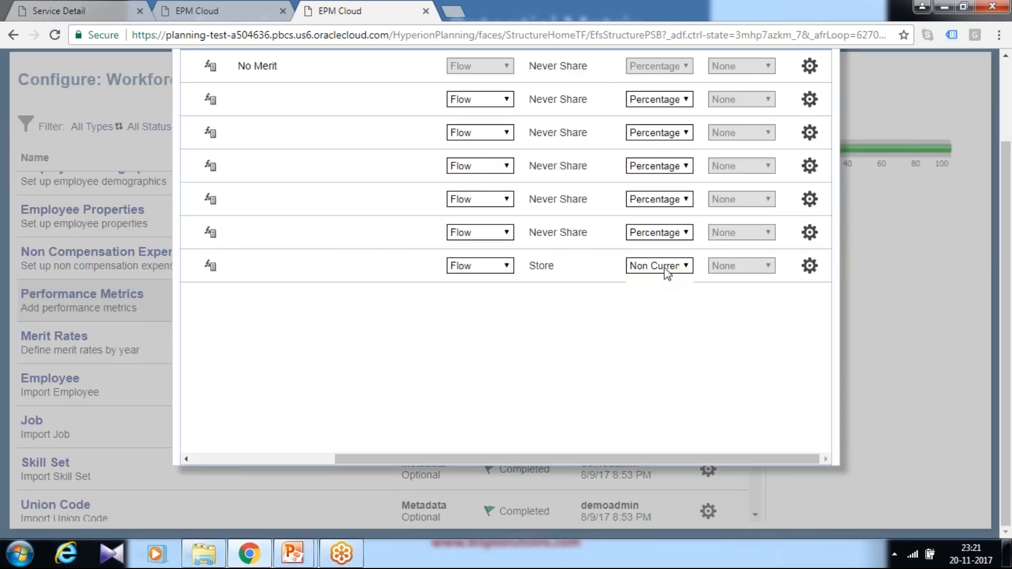
{"action": "left_click", "coordinate": [657, 266]}
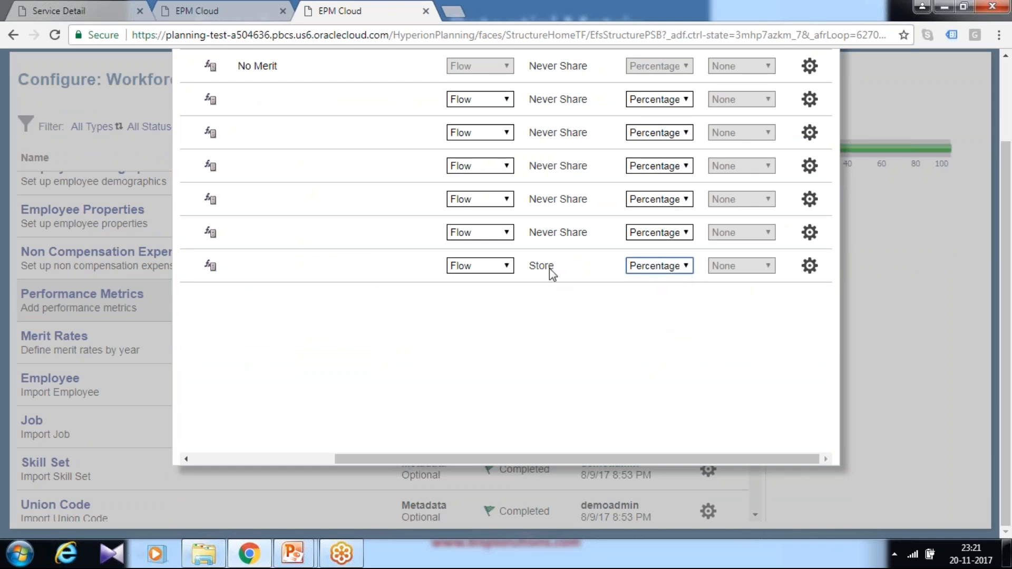
{"action": "mouse_move", "coordinate": [605, 285]}
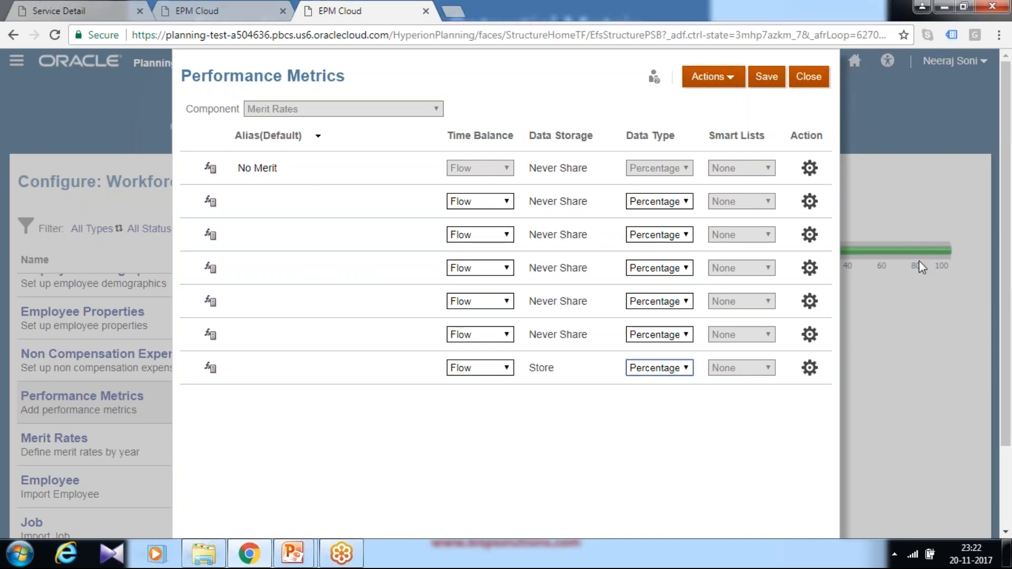
{"action": "mouse_move", "coordinate": [631, 212]}
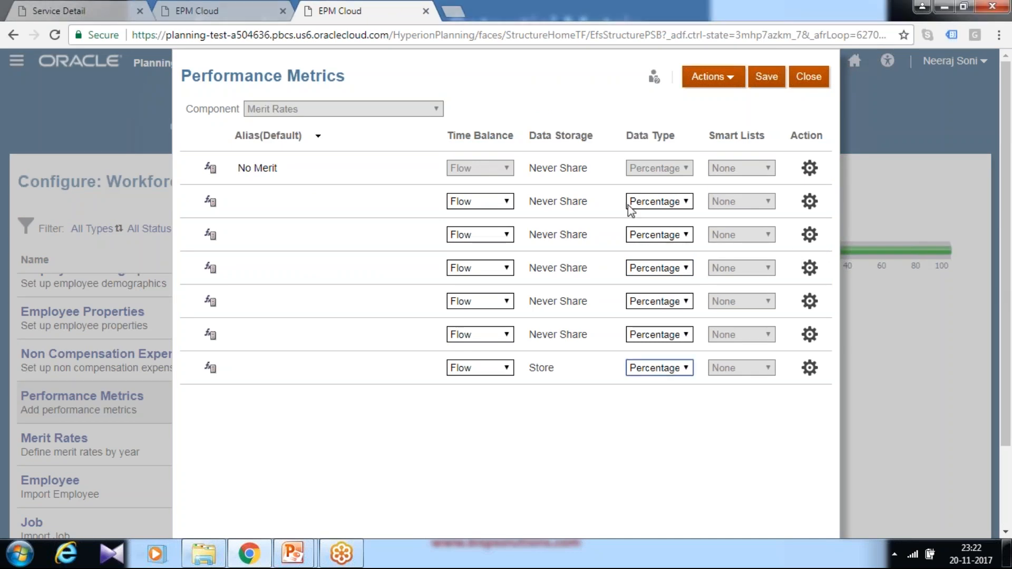
{"action": "left_click", "coordinate": [807, 76]}
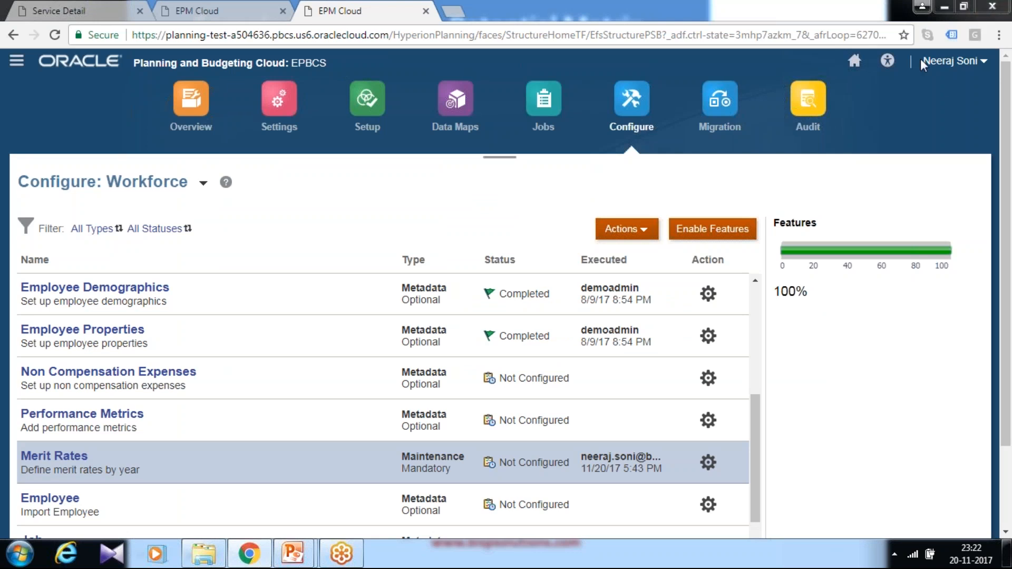
{"action": "mouse_move", "coordinate": [54, 455]}
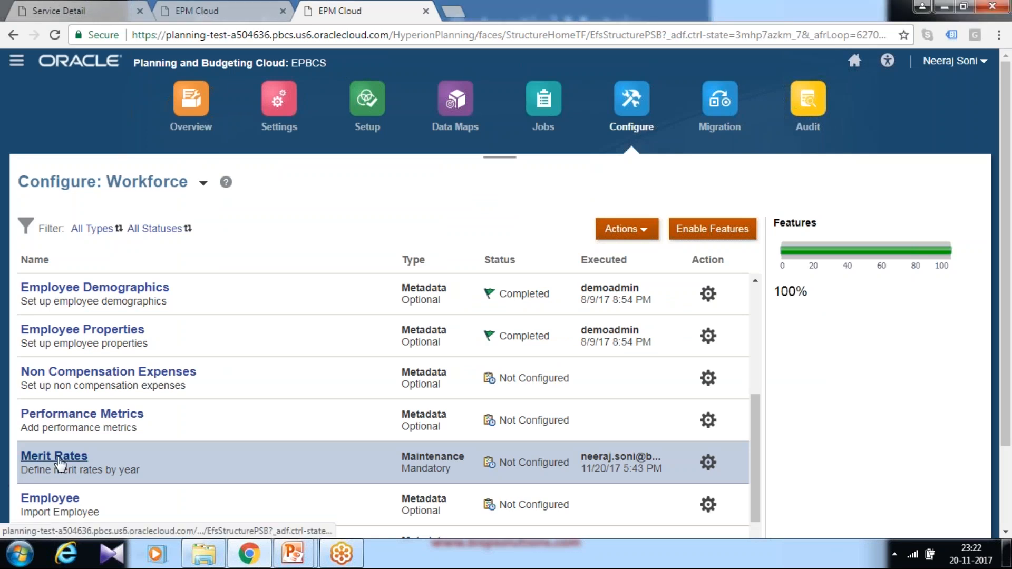
{"action": "mouse_move", "coordinate": [277, 406]}
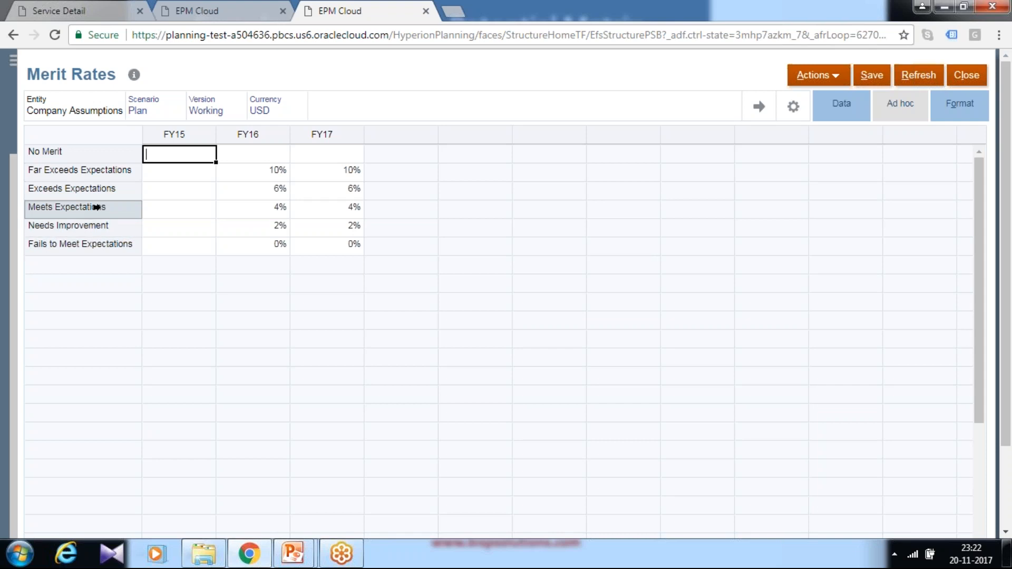
{"action": "mouse_move", "coordinate": [101, 206]}
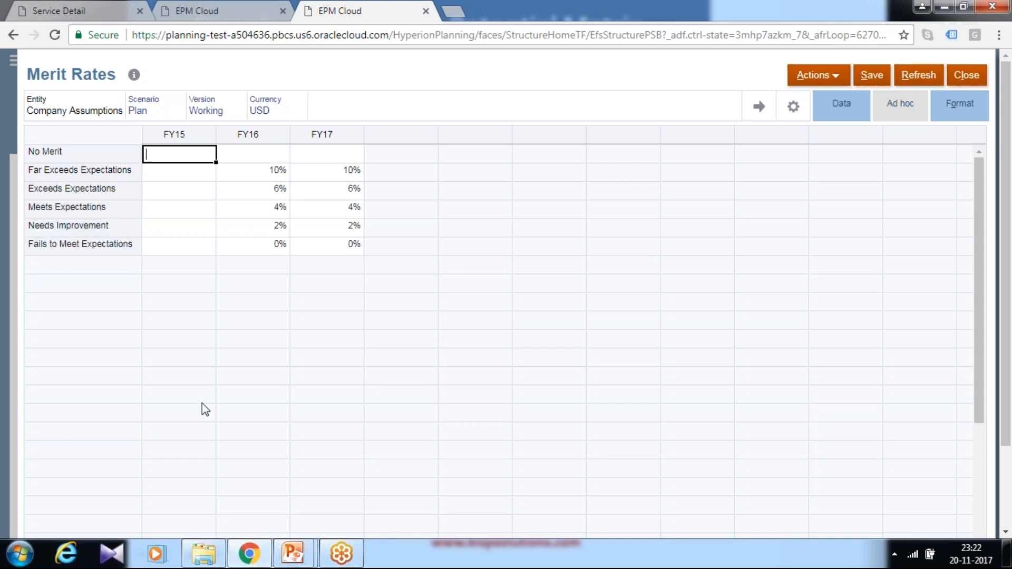
{"action": "mouse_move", "coordinate": [259, 180]}
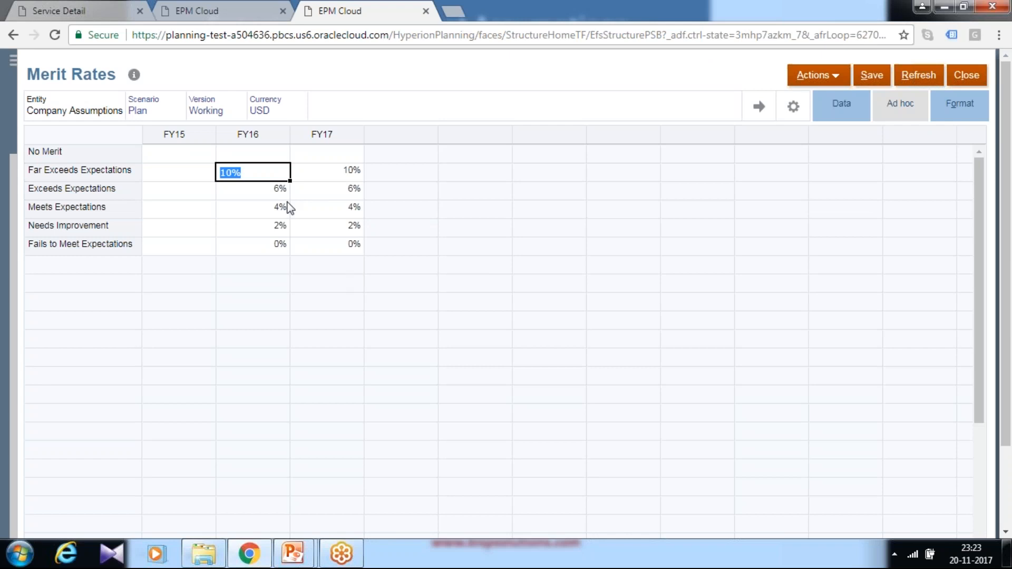
{"action": "mouse_move", "coordinate": [315, 157]}
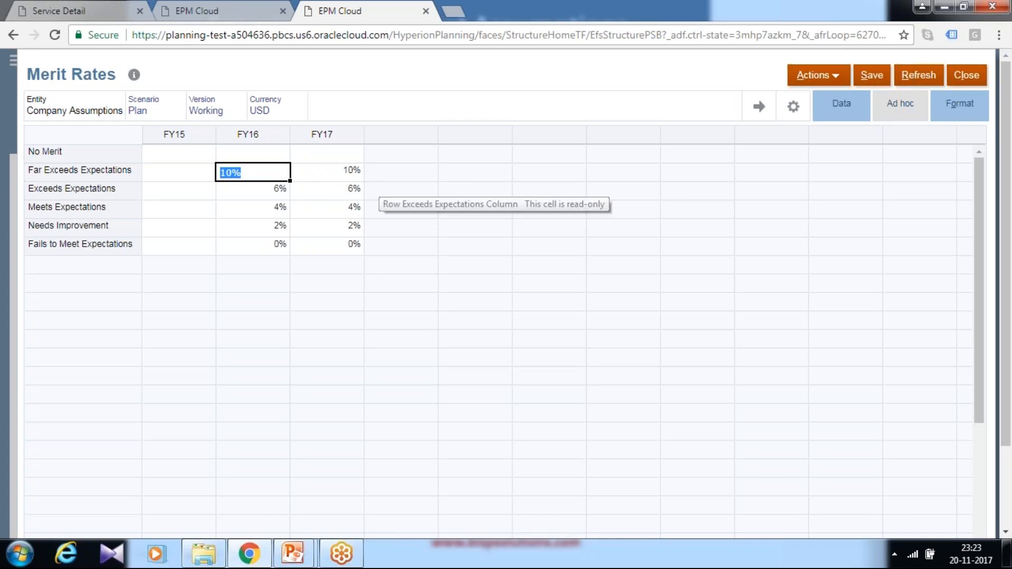
{"action": "mouse_move", "coordinate": [298, 162]}
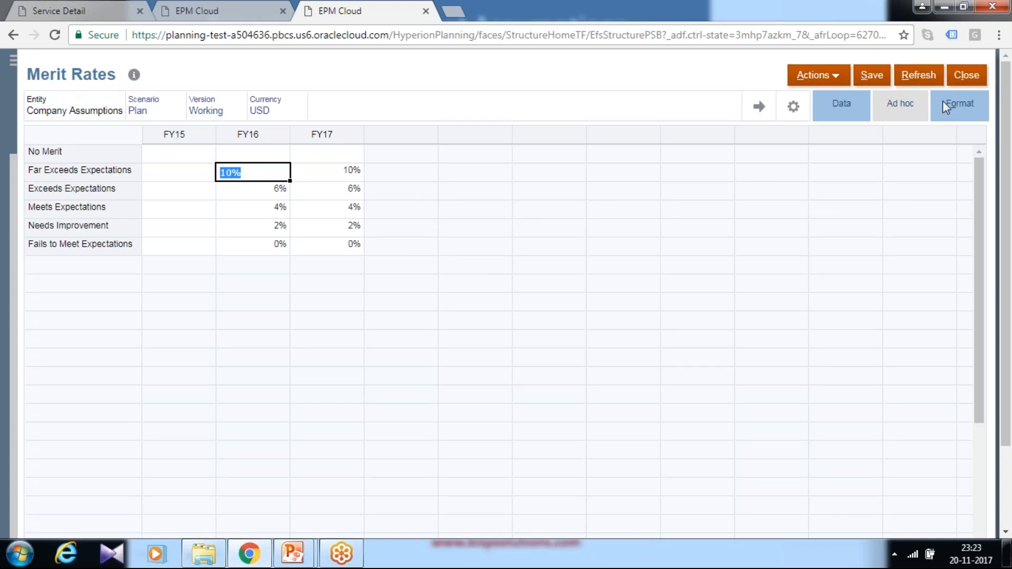
Close the reviewed Merit Rates form to return to Configure: Workforce.
{"action": "left_click", "coordinate": [966, 75]}
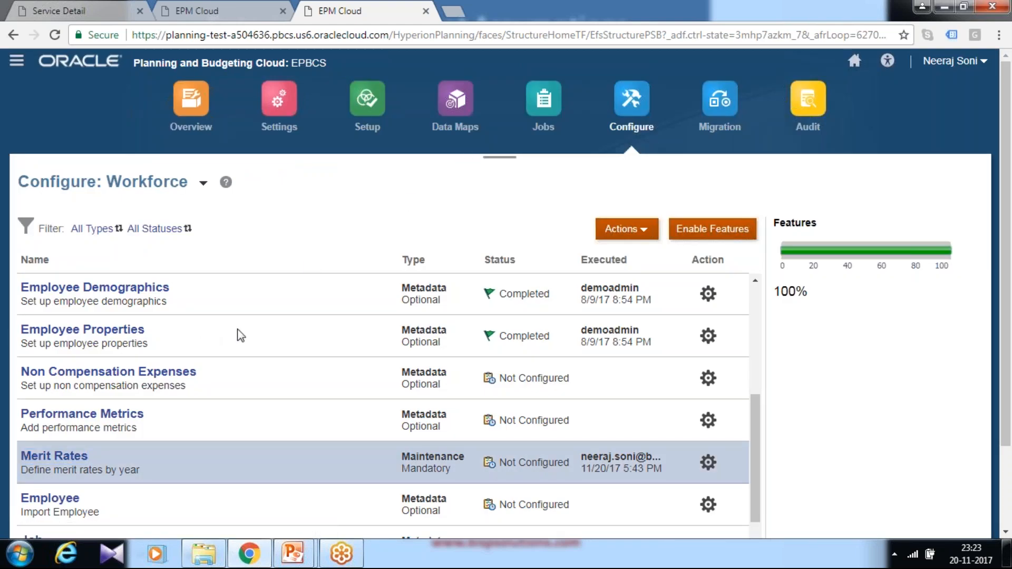
{"action": "mouse_move", "coordinate": [274, 348]}
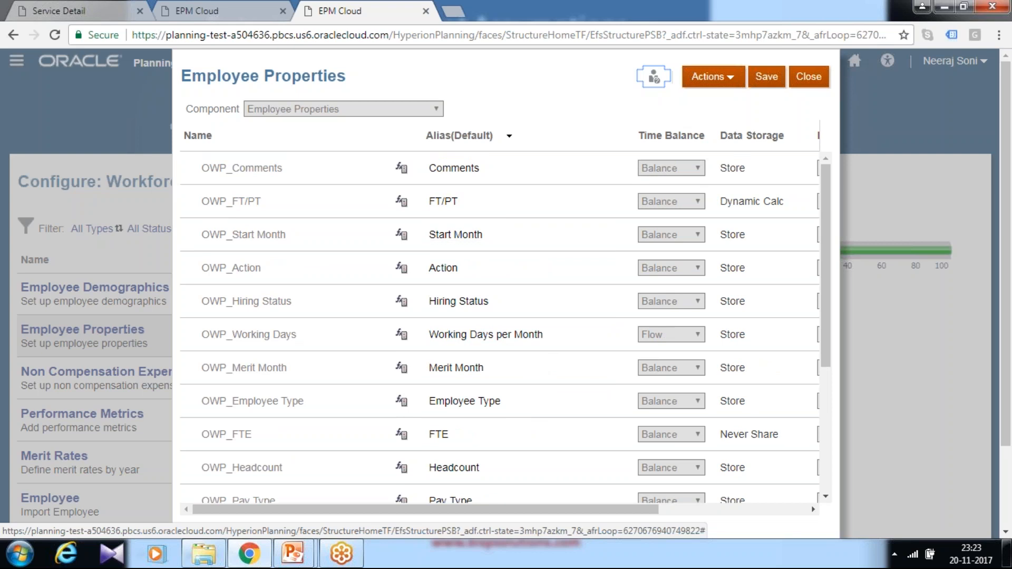
{"action": "scroll", "scroll_direction": "down", "scroll_amount": 3}
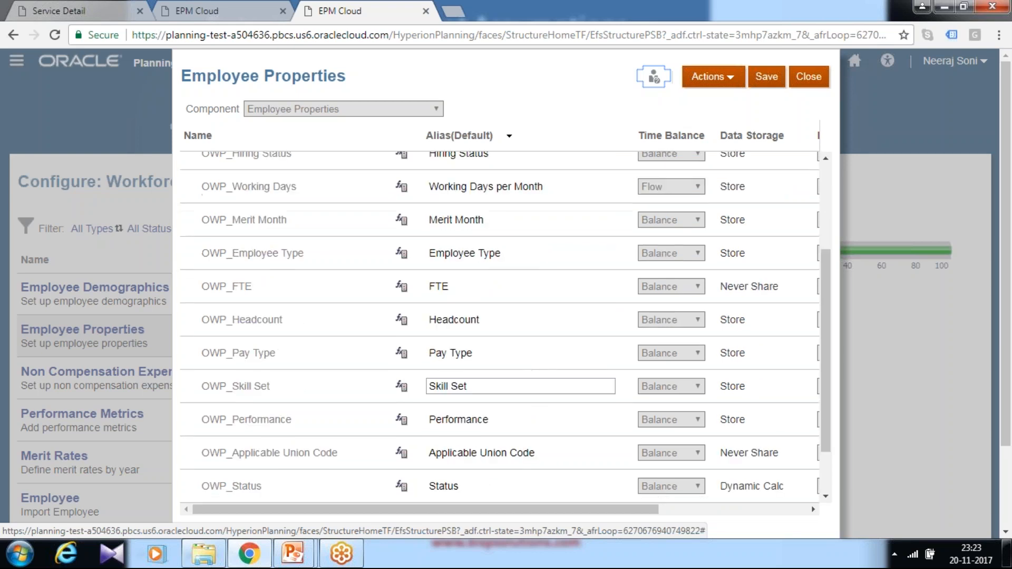
{"action": "scroll", "scroll_direction": "down", "scroll_amount": 3}
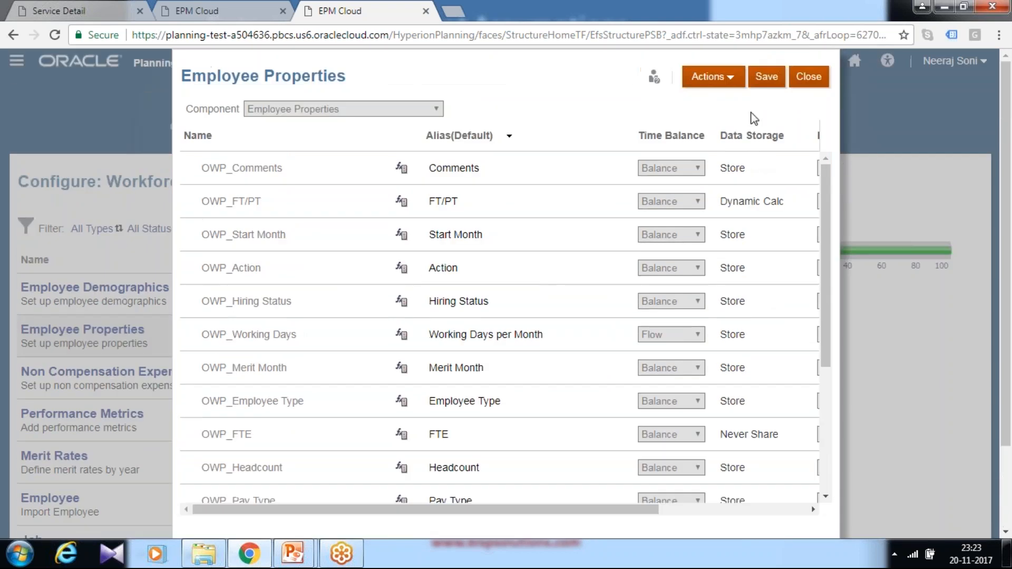
{"action": "left_click", "coordinate": [711, 75]}
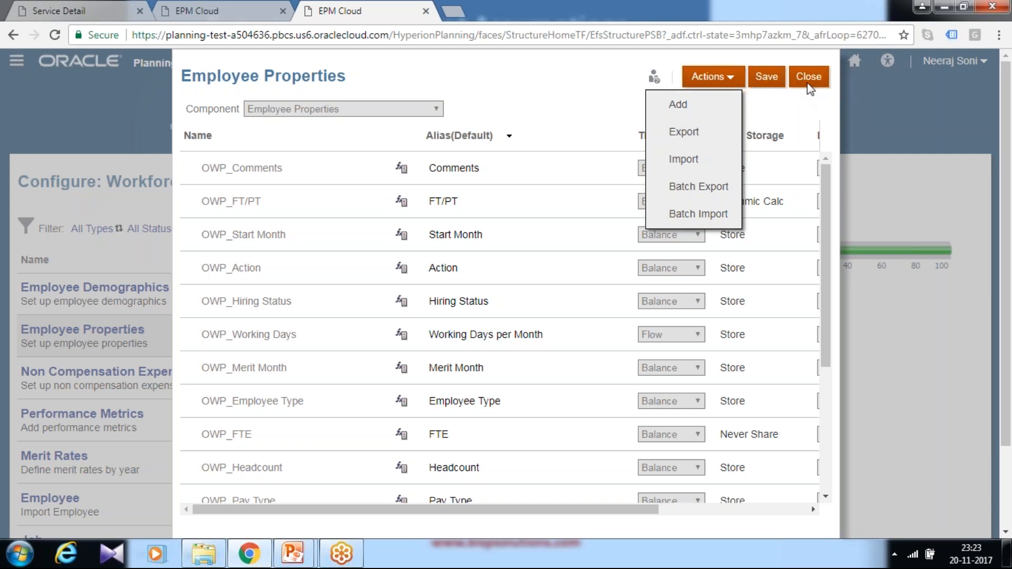
{"action": "left_click", "coordinate": [807, 75]}
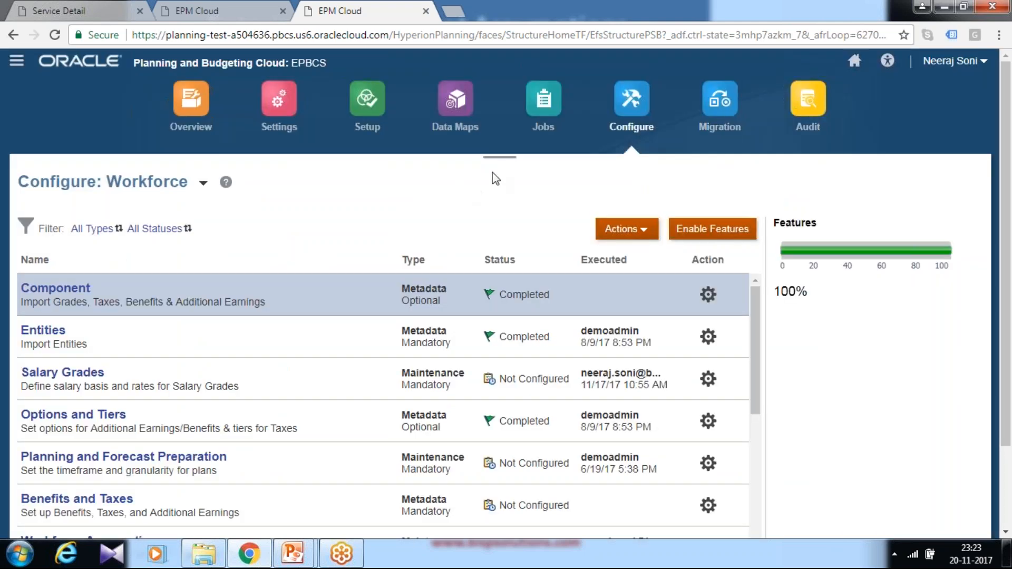
{"action": "mouse_move", "coordinate": [15, 61]}
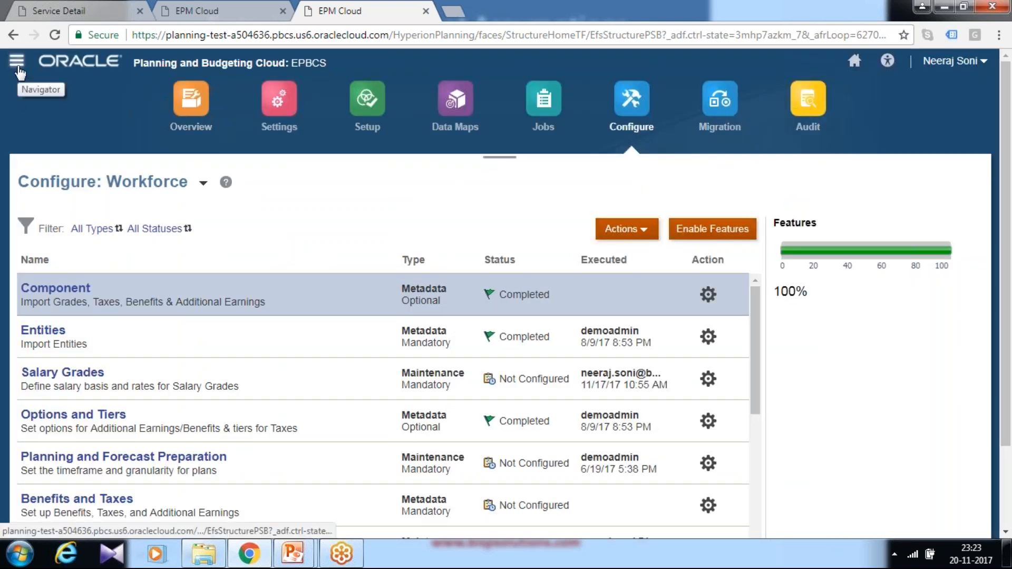
In the other EPM Cloud page, use the Navigator to reach Create and Manage > Smart Lists.
{"action": "left_click", "coordinate": [853, 61]}
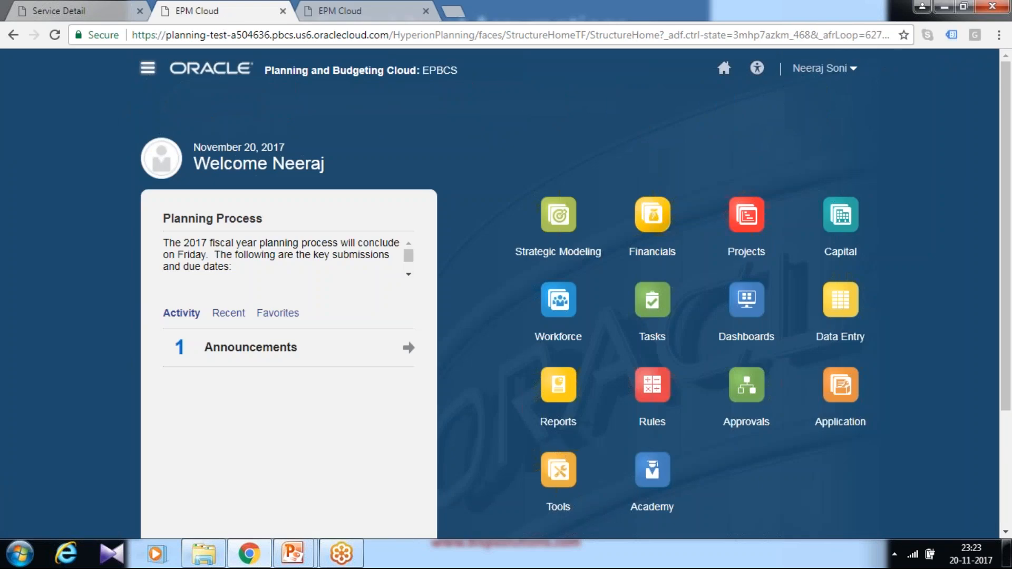
{"action": "left_click", "coordinate": [147, 67]}
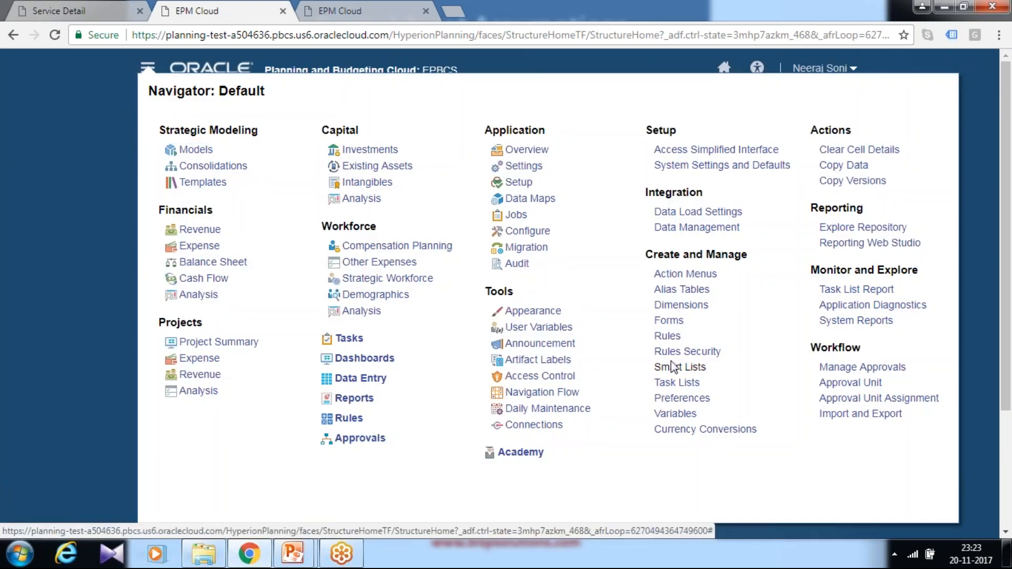
{"action": "left_click", "coordinate": [678, 367]}
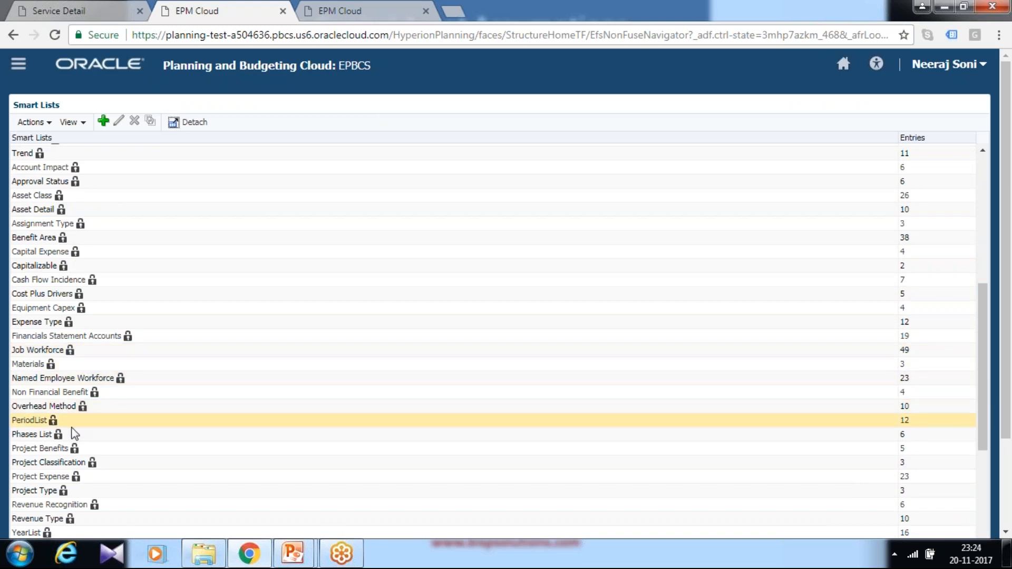
{"action": "scroll", "scroll_direction": "down", "scroll_amount": 3}
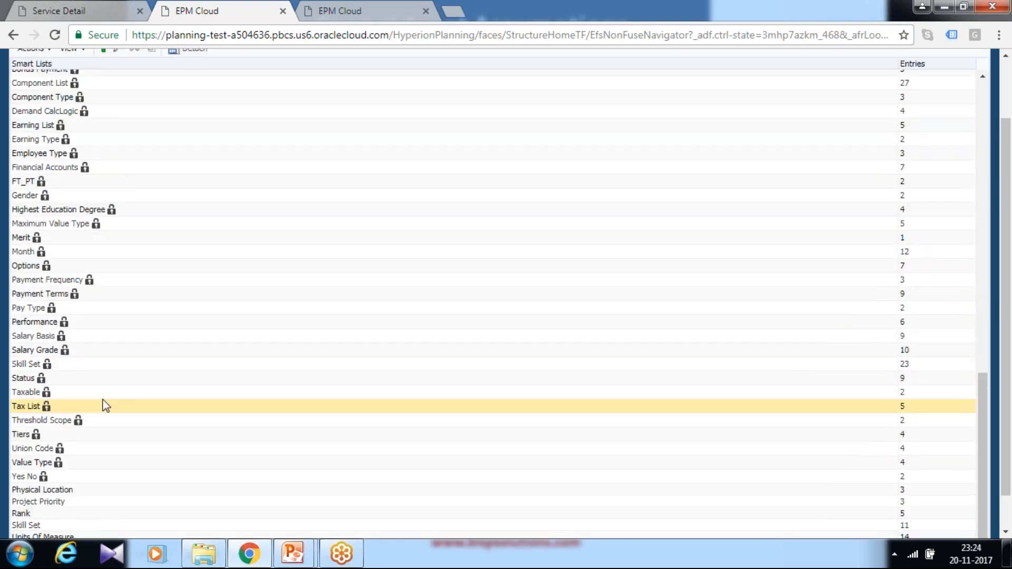
{"action": "scroll", "scroll_direction": "down", "scroll_amount": 3}
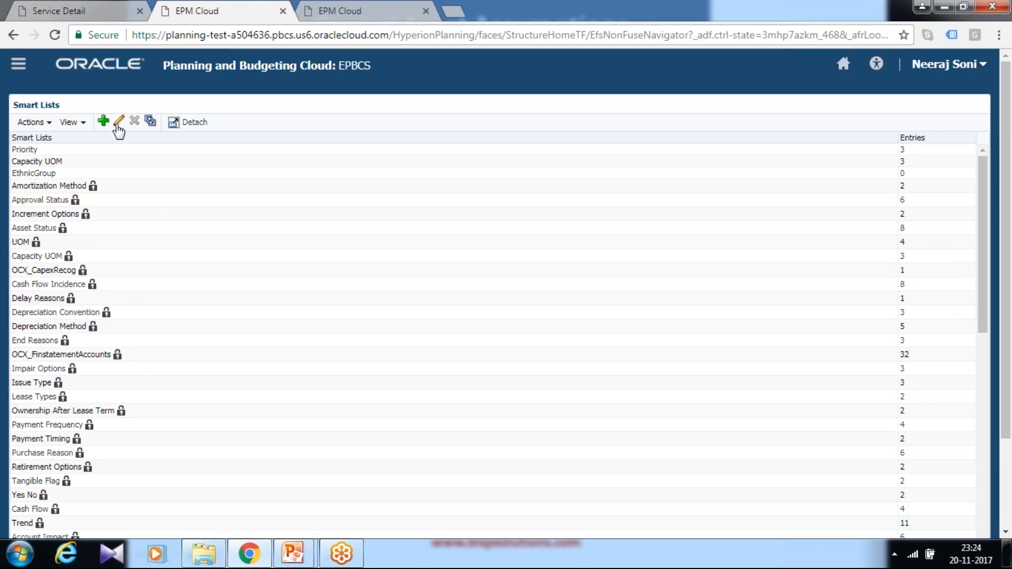
Edit the Performance smart list, view its Entries, then bring up the Navigator.
{"action": "left_click", "coordinate": [117, 121]}
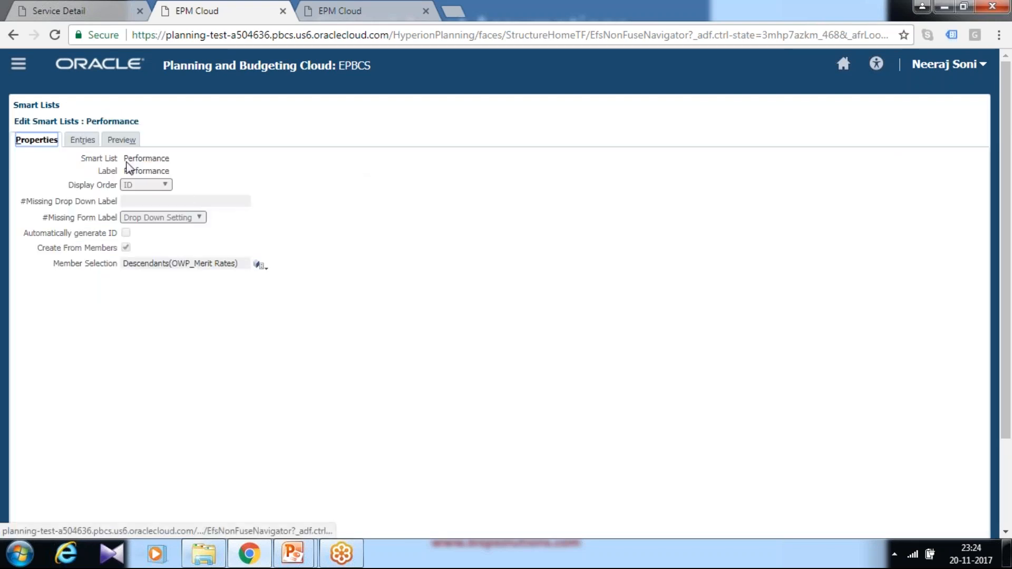
{"action": "left_click", "coordinate": [82, 139]}
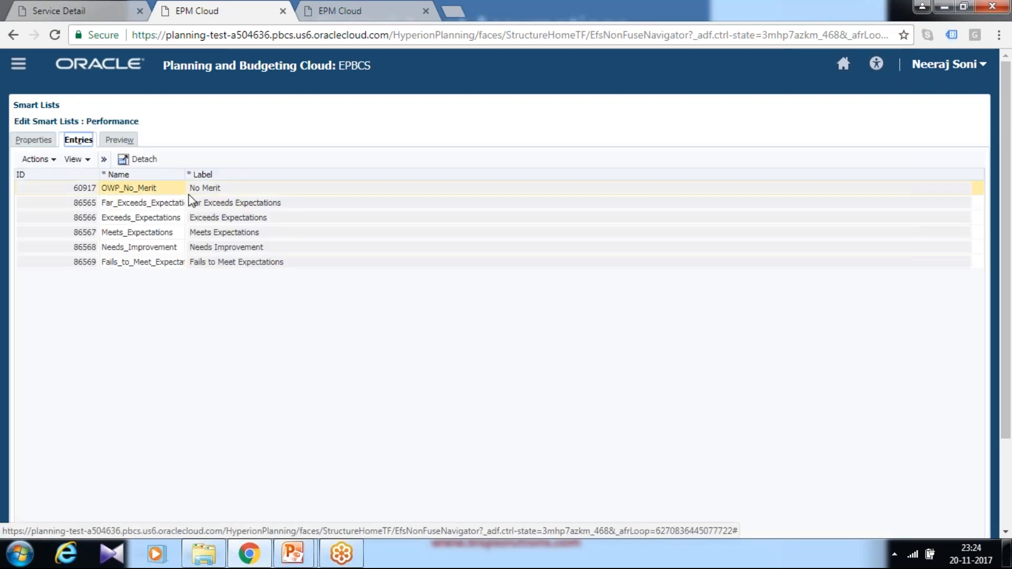
{"action": "left_click", "coordinate": [143, 262]}
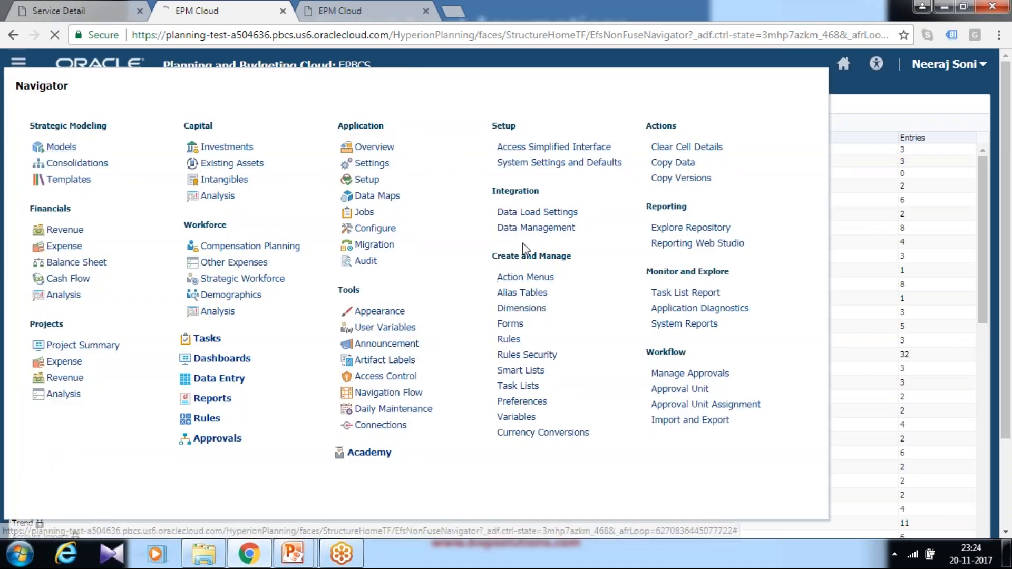
In Dimensions for the OEP_WFP cube, search the Account dimension for the Performance member.
{"action": "left_click", "coordinate": [520, 308]}
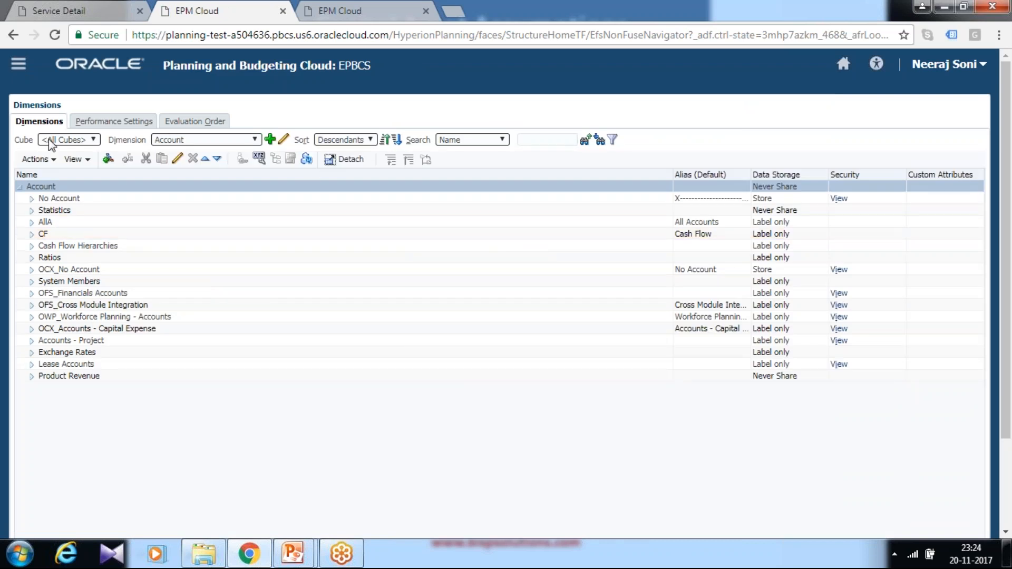
{"action": "left_click", "coordinate": [93, 139]}
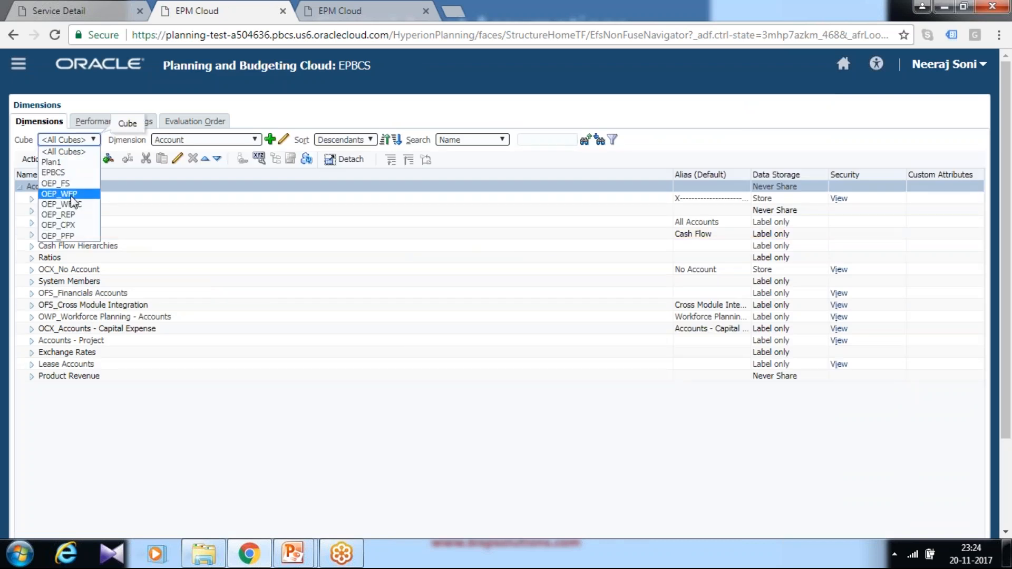
{"action": "left_click", "coordinate": [59, 194]}
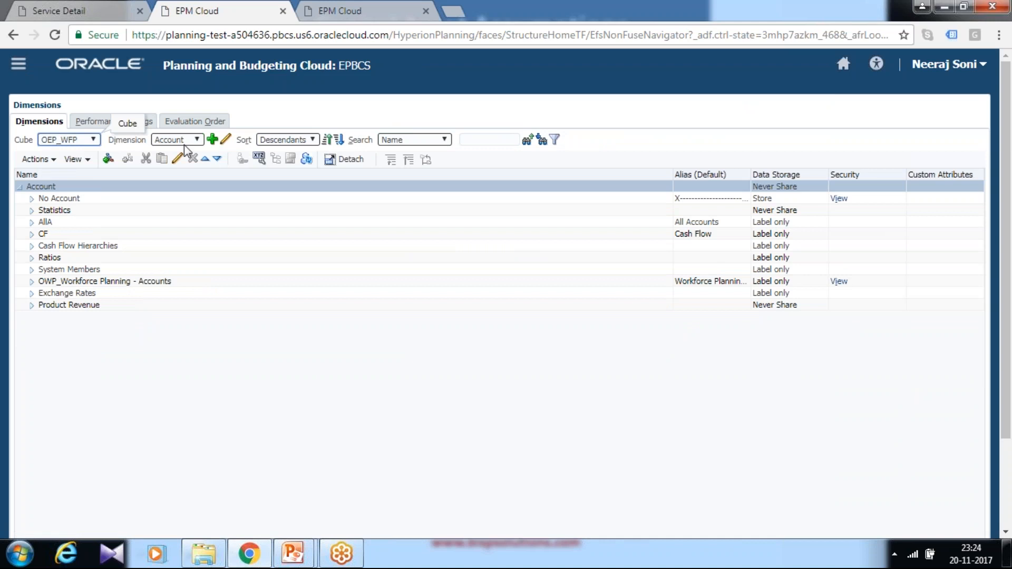
{"action": "type", "text": "P"}
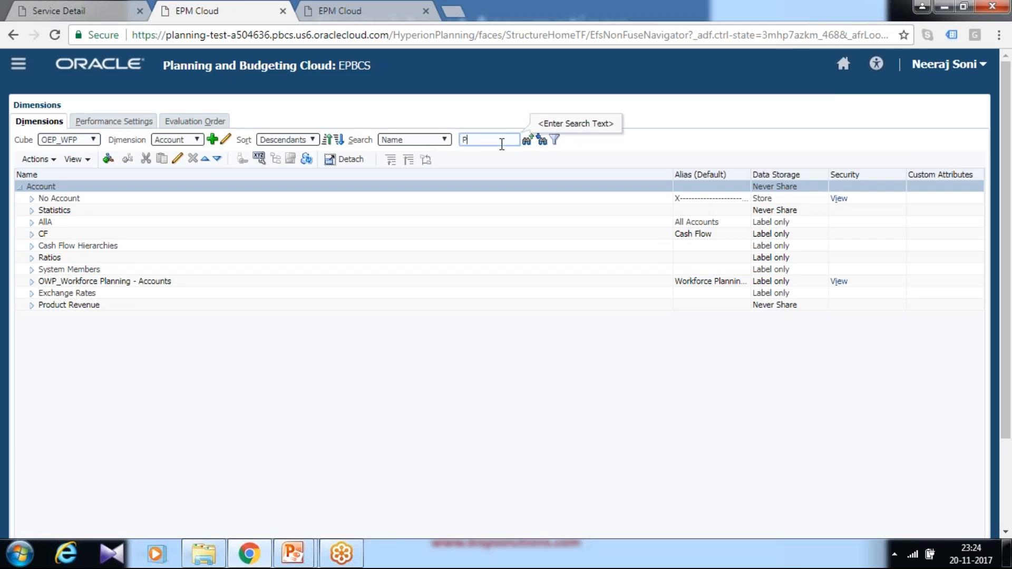
{"action": "type", "text": "ermer"}
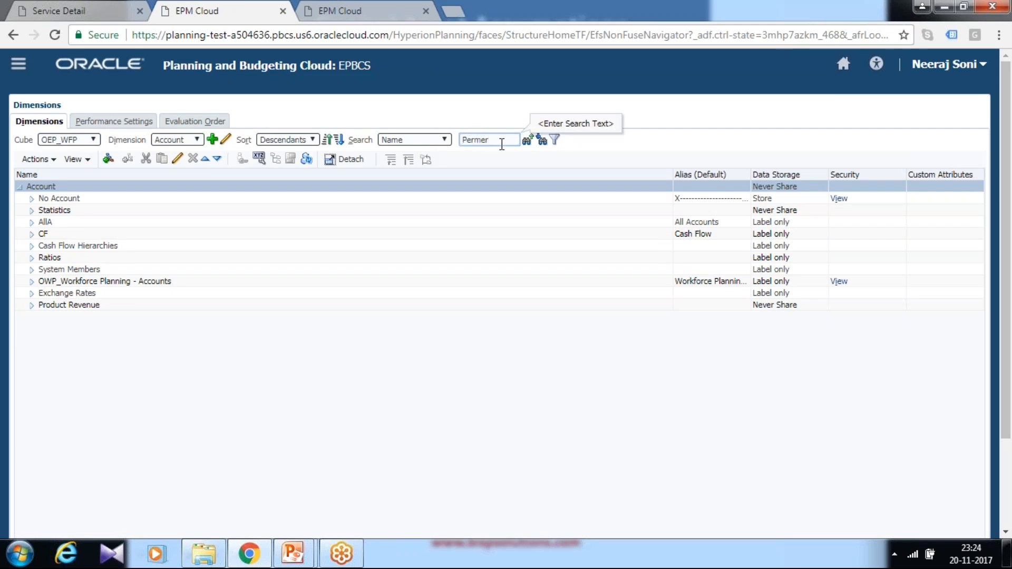
{"action": "key", "text": "Backspace"}
{"action": "type", "text": "formanc"}
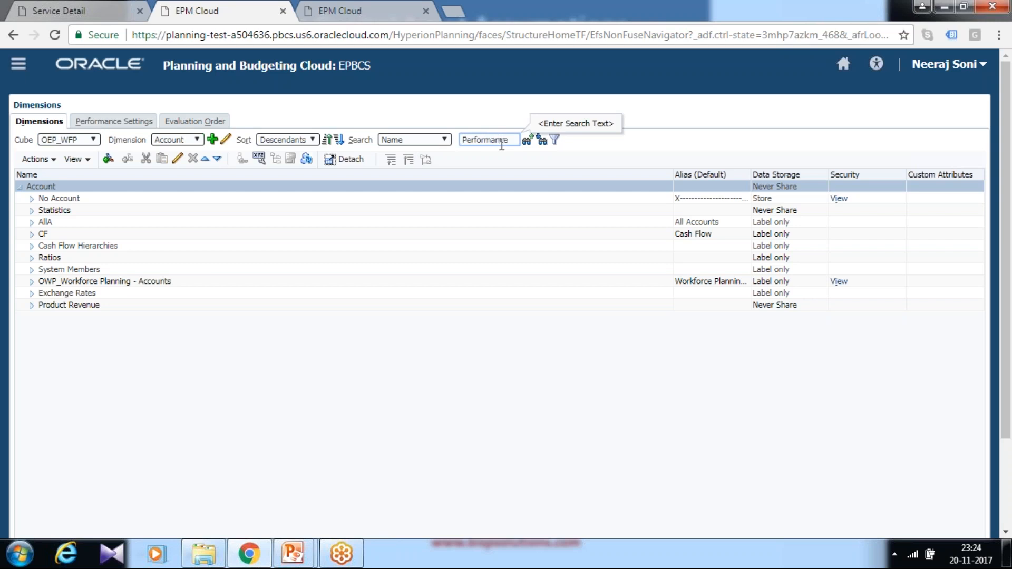
{"action": "left_click", "coordinate": [30, 257]}
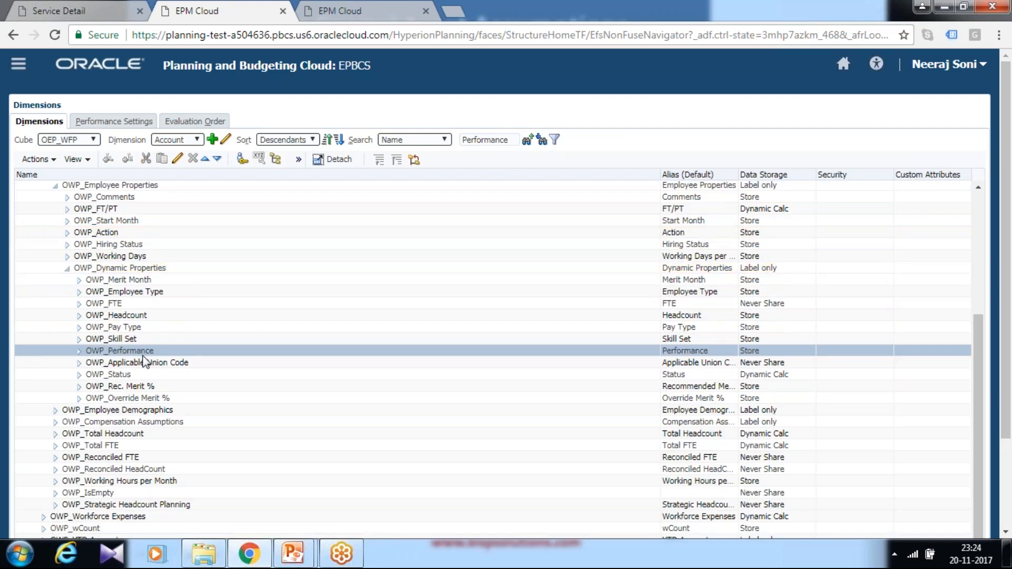
{"action": "mouse_move", "coordinate": [161, 360]}
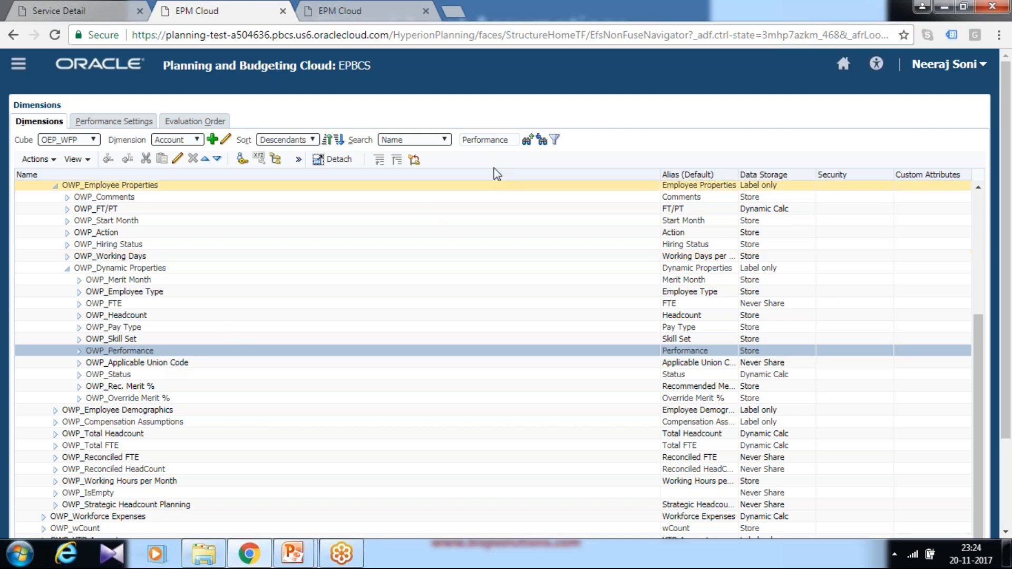
Search for Merit to locate Rec. Merit %, then head to the Data Entry forms listing.
{"action": "type", "text": "M"}
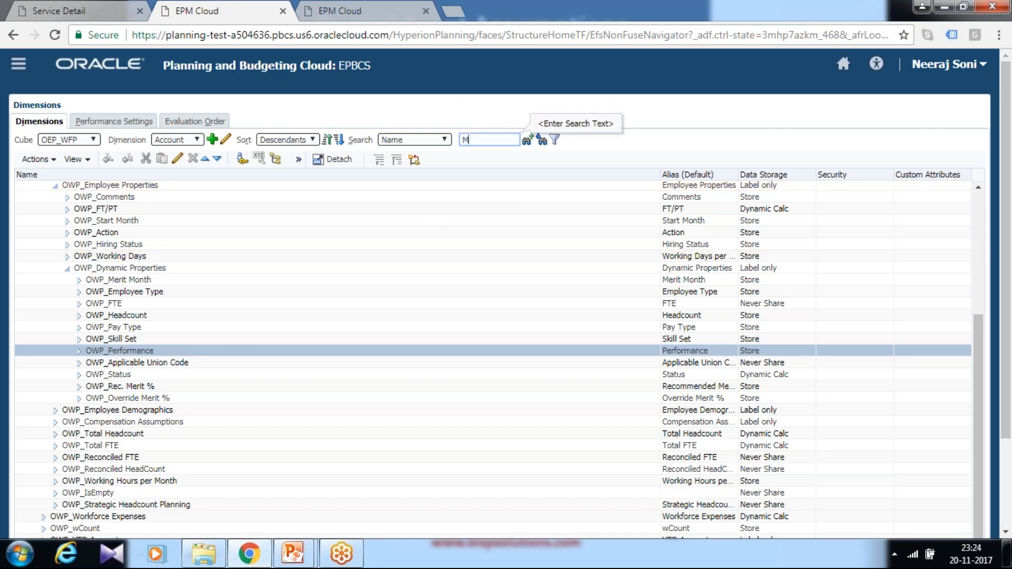
{"action": "type", "text": "erit"}
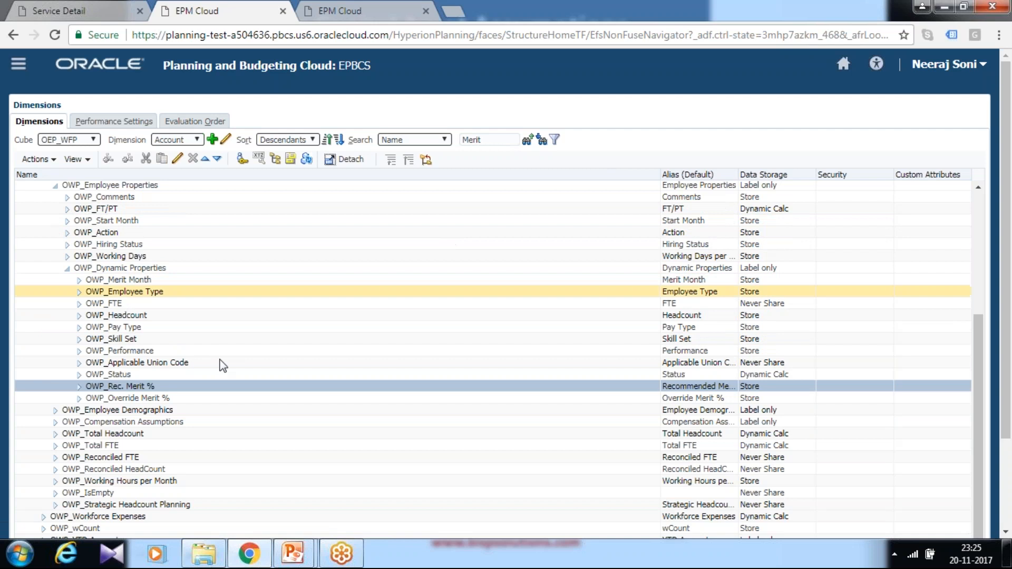
{"action": "left_click", "coordinate": [119, 385]}
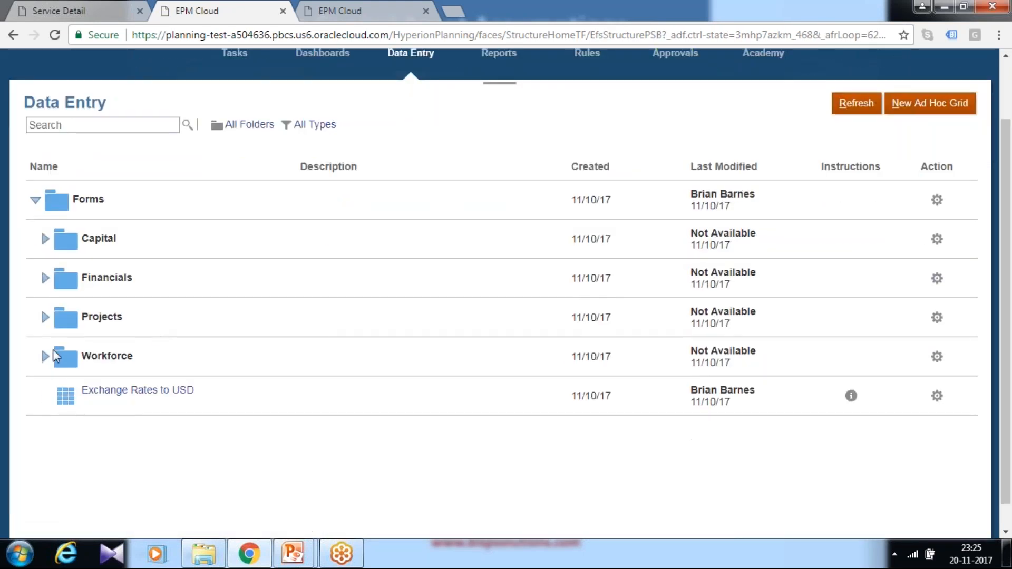
Expand Workforce > Plan Sheets - Compensation and open the Employee Properties form.
{"action": "left_click", "coordinate": [45, 355]}
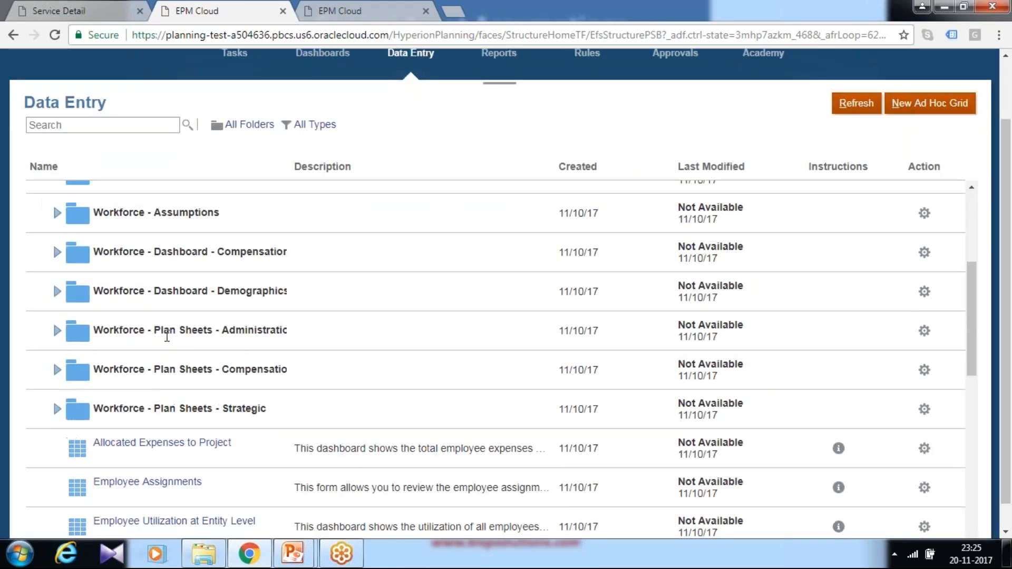
{"action": "mouse_move", "coordinate": [76, 338]}
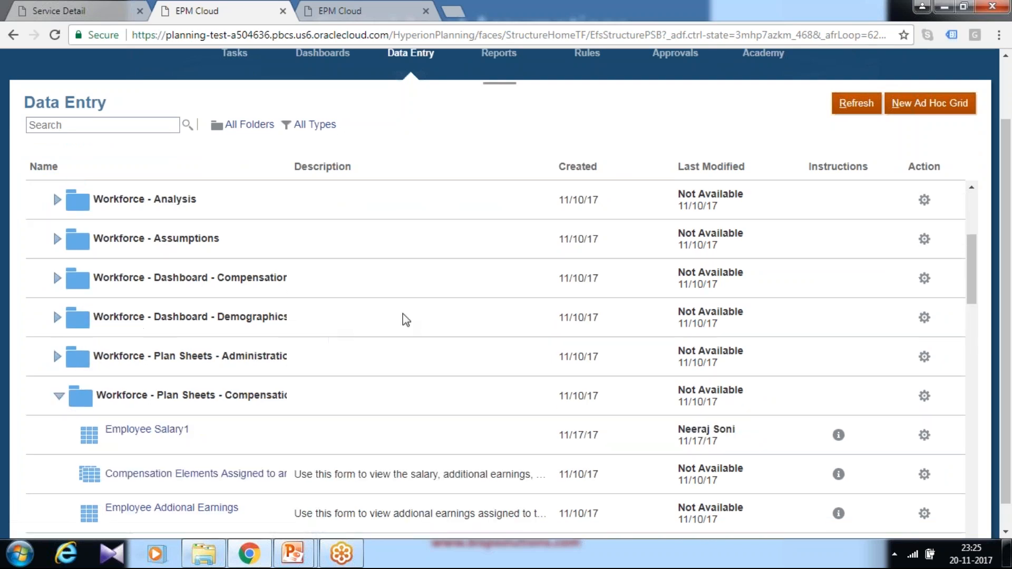
{"action": "scroll", "scroll_direction": "down", "scroll_amount": 3}
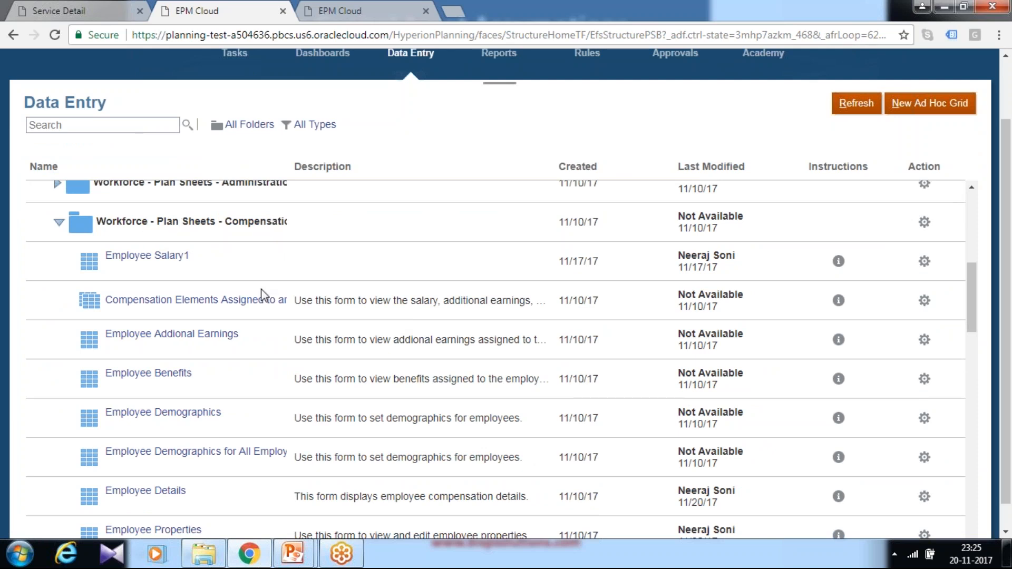
{"action": "mouse_move", "coordinate": [153, 529]}
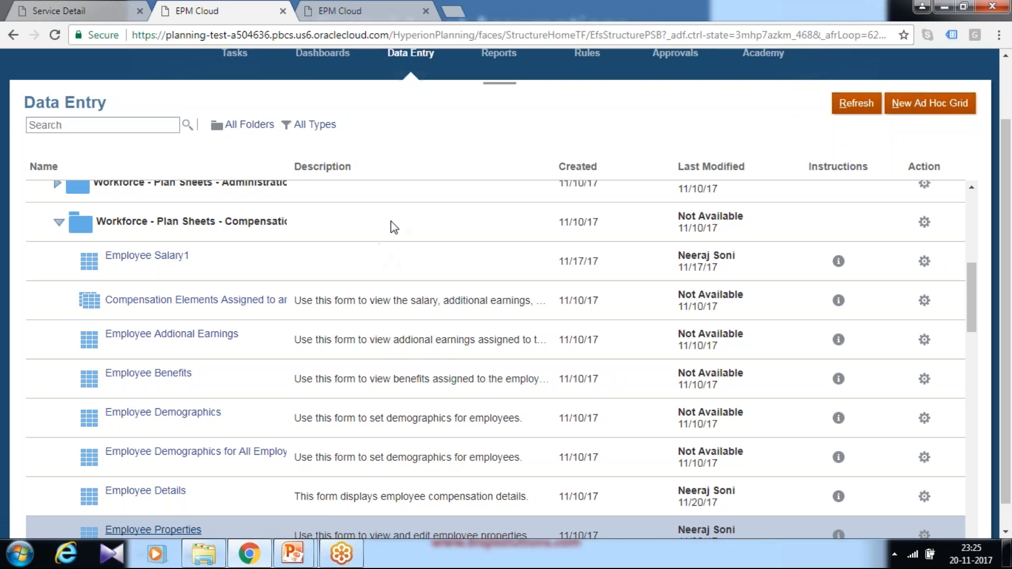
{"action": "left_click", "coordinate": [152, 529]}
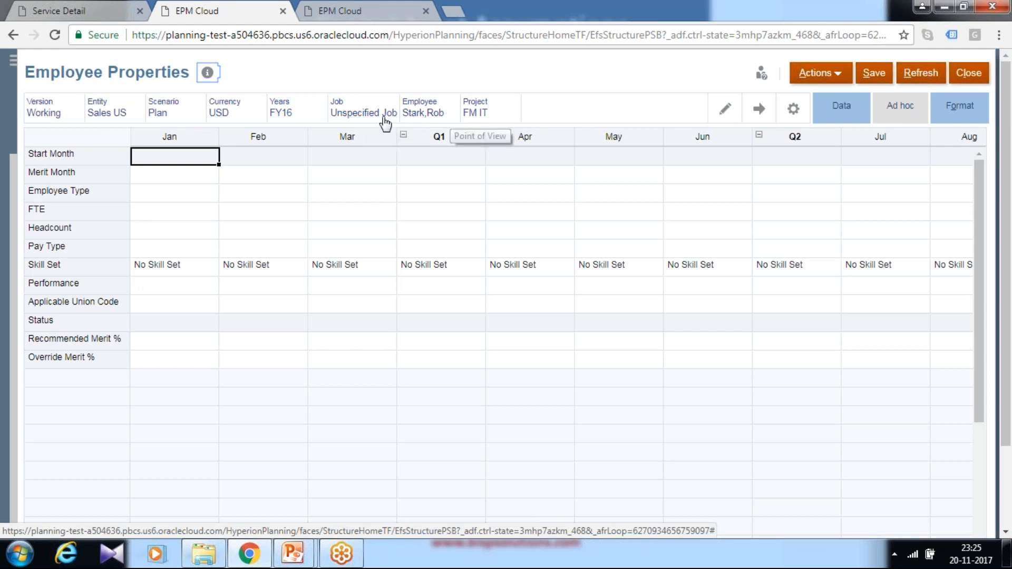
Set the Job point of view to Sales Ops Analyst and load the form data.
{"action": "left_click", "coordinate": [363, 112]}
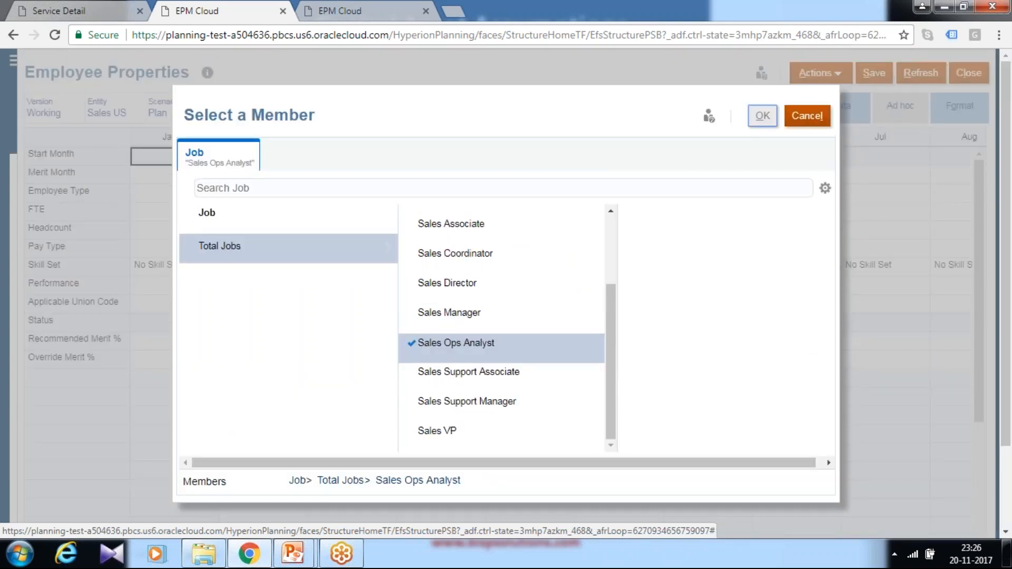
{"action": "left_click", "coordinate": [762, 116]}
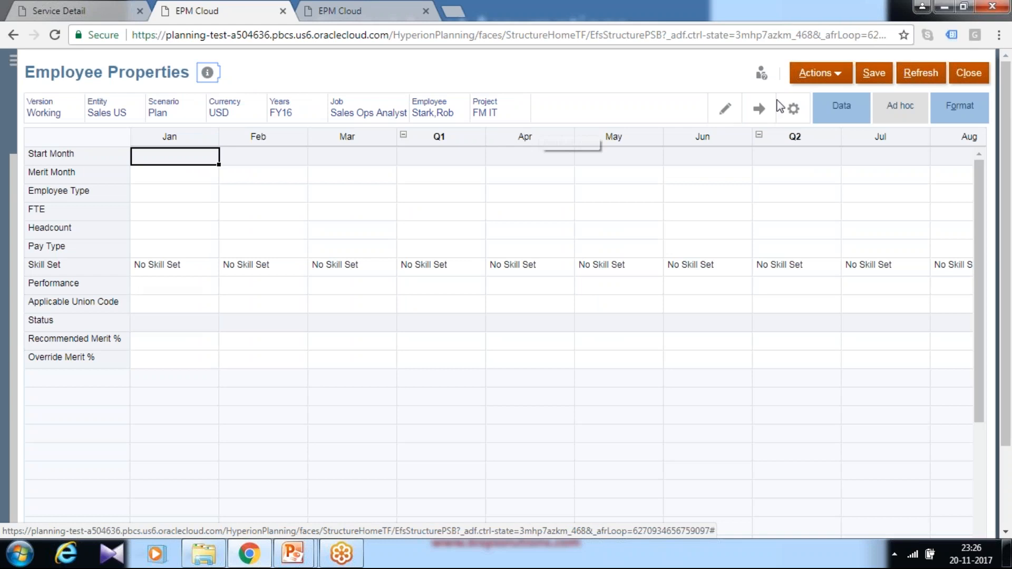
{"action": "left_click", "coordinate": [759, 107]}
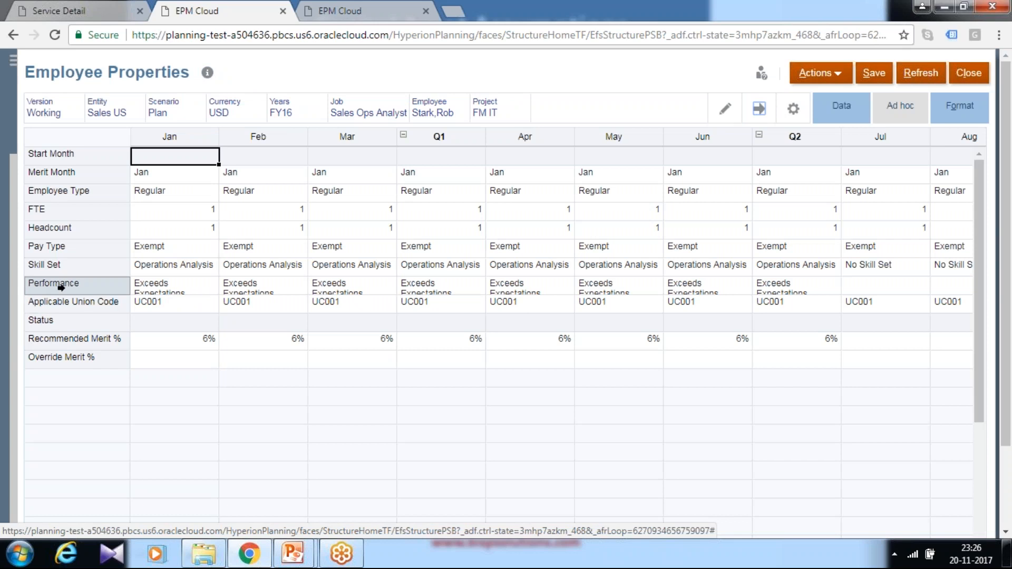
Set Jan Performance to Fails to Meet Expectations, commit the cell and save the form.
{"action": "left_click", "coordinate": [174, 284]}
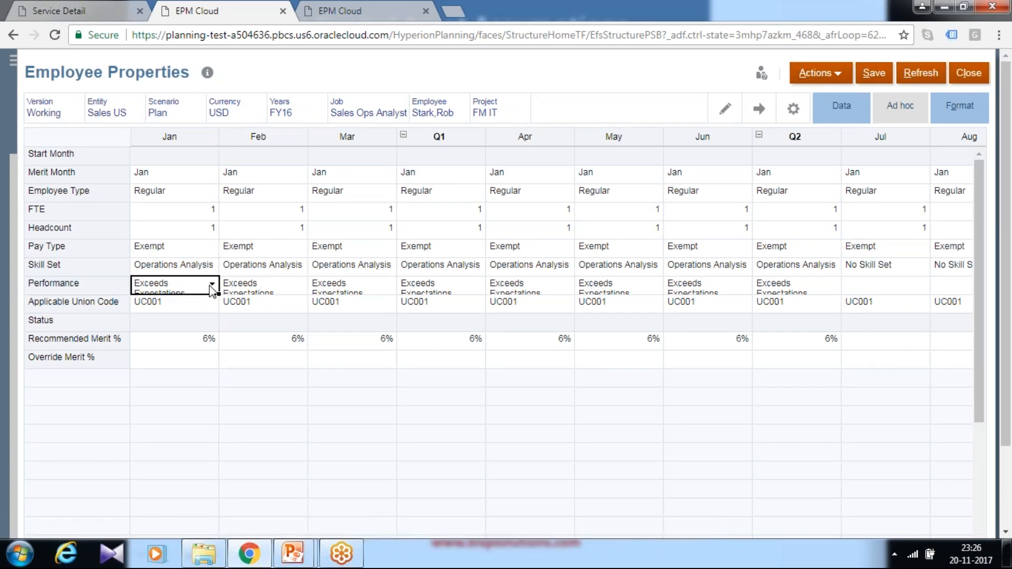
{"action": "left_click", "coordinate": [210, 283]}
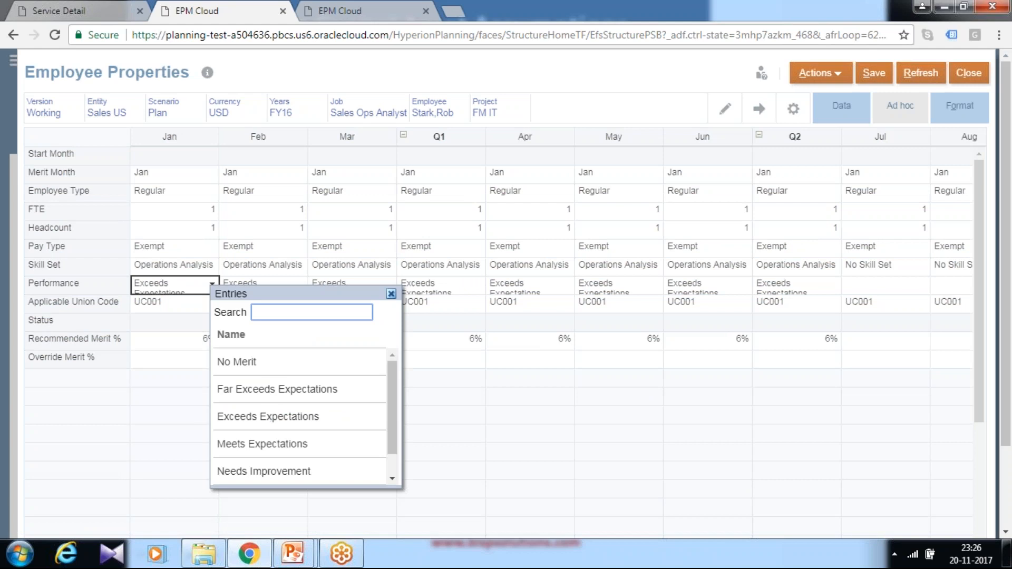
{"action": "scroll", "scroll_direction": "down", "scroll_amount": 3}
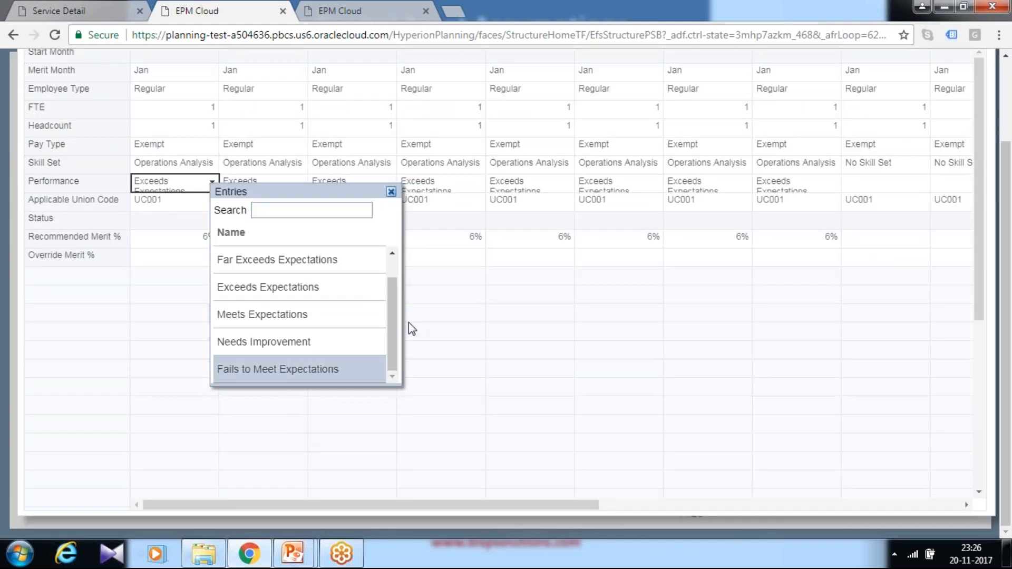
{"action": "left_click", "coordinate": [277, 369]}
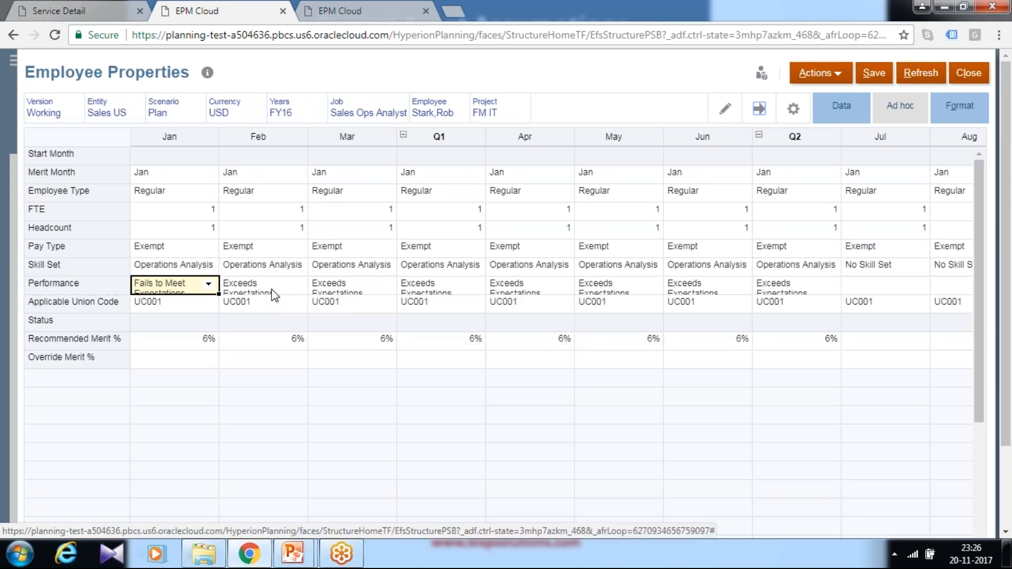
{"action": "left_click", "coordinate": [258, 283]}
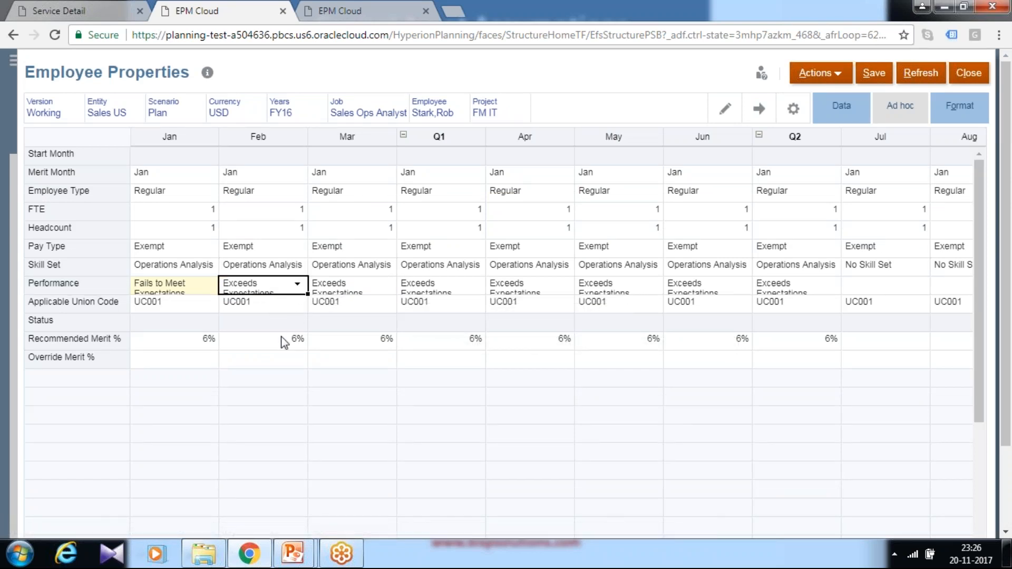
{"action": "left_click", "coordinate": [296, 283]}
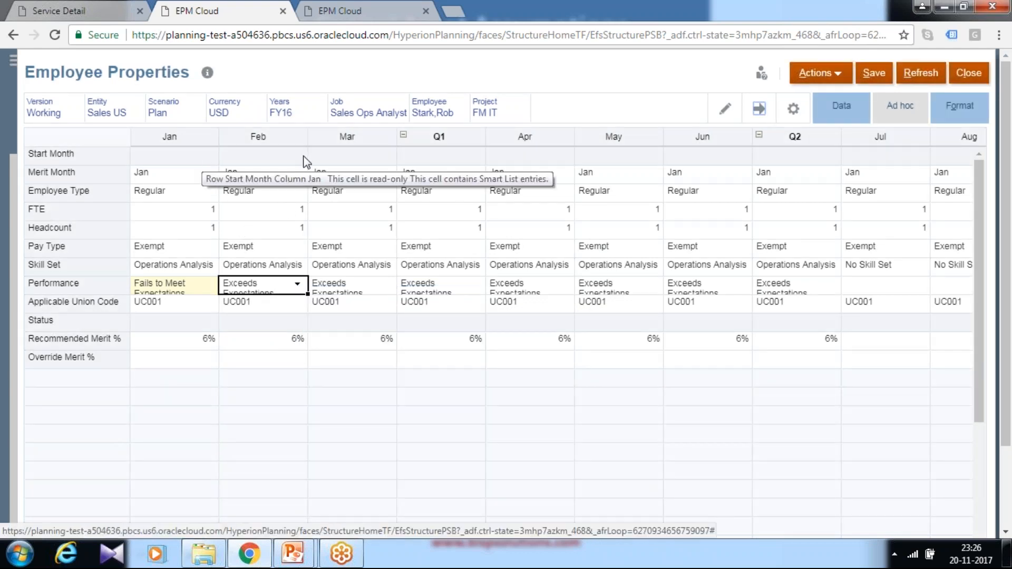
{"action": "mouse_move", "coordinate": [370, 157]}
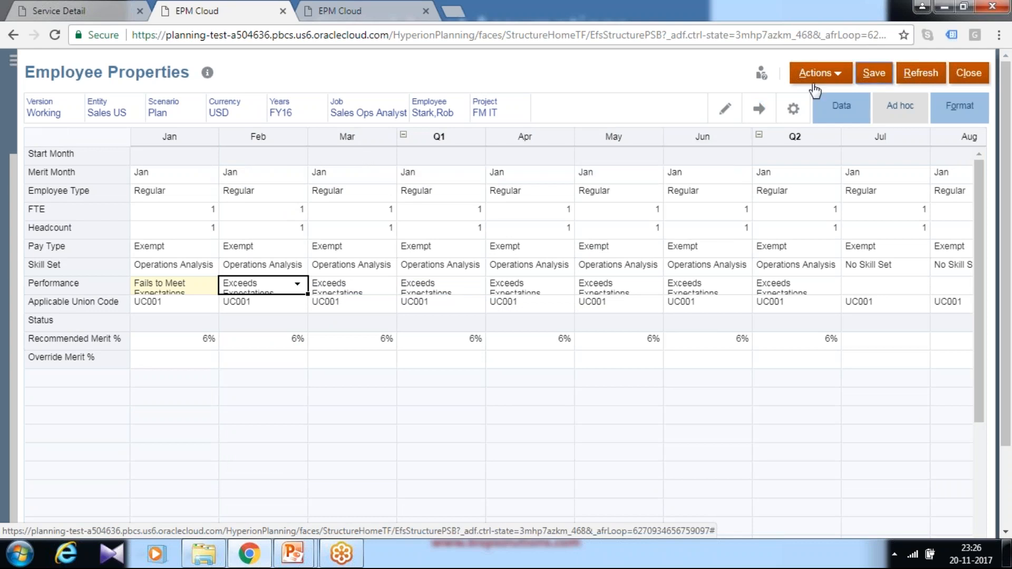
{"action": "mouse_move", "coordinate": [583, 188]}
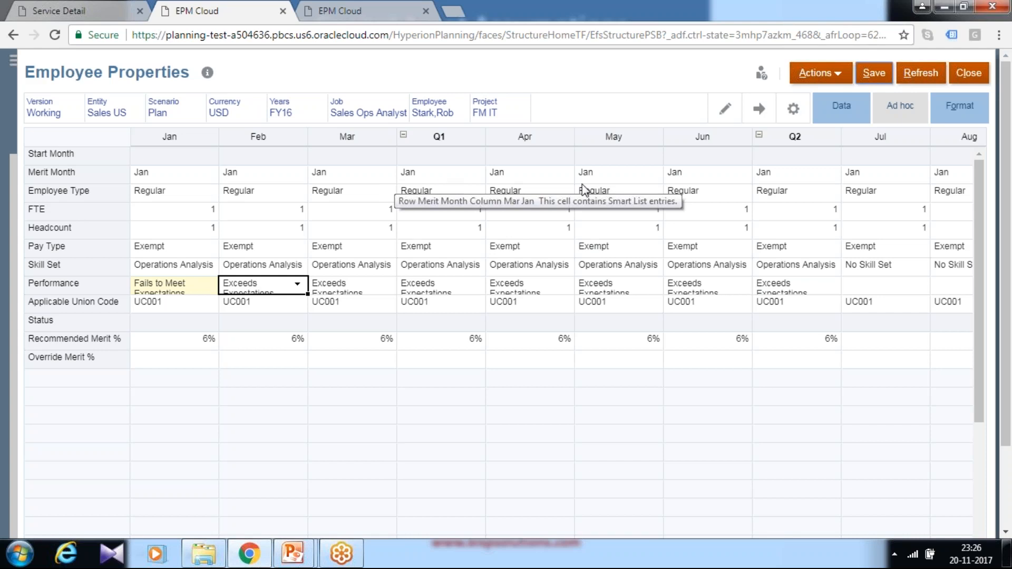
{"action": "left_click", "coordinate": [873, 73]}
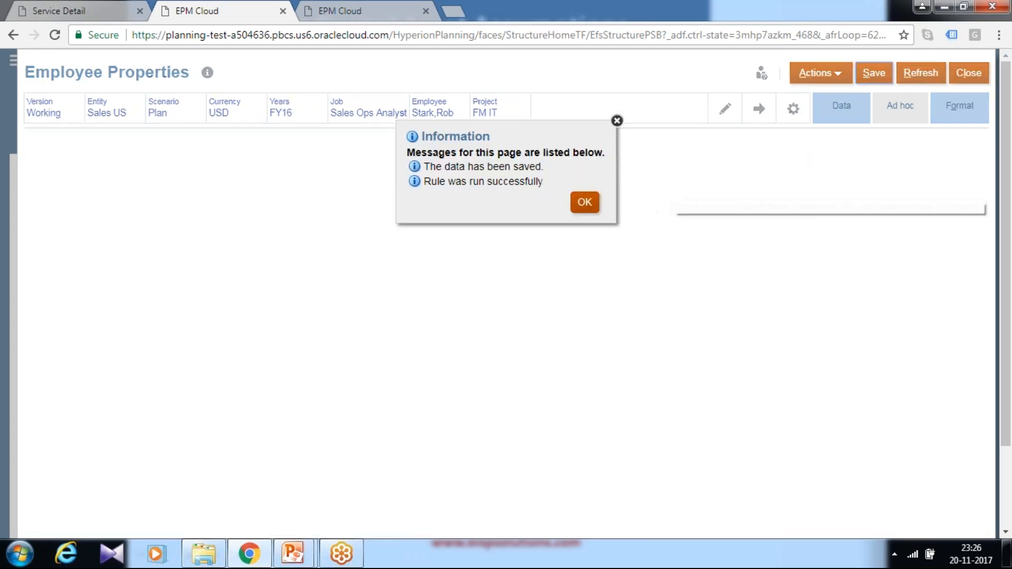